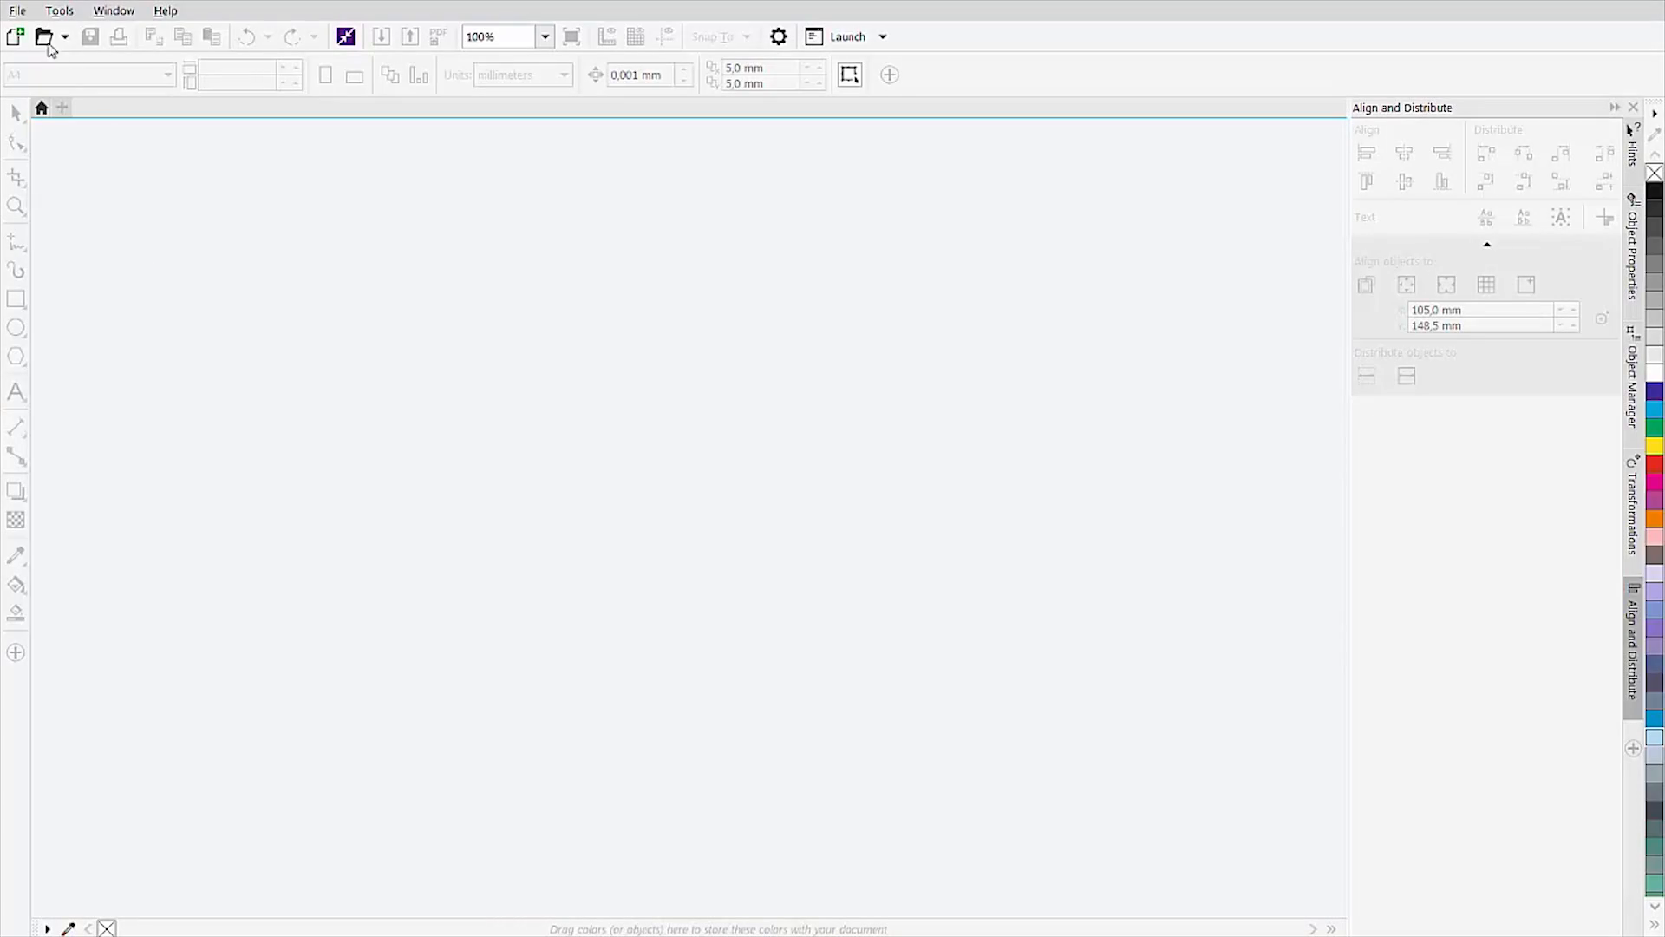
- Open Glass-engraving.cdr, the water-drop logo with the word 'water'
click(46, 37)
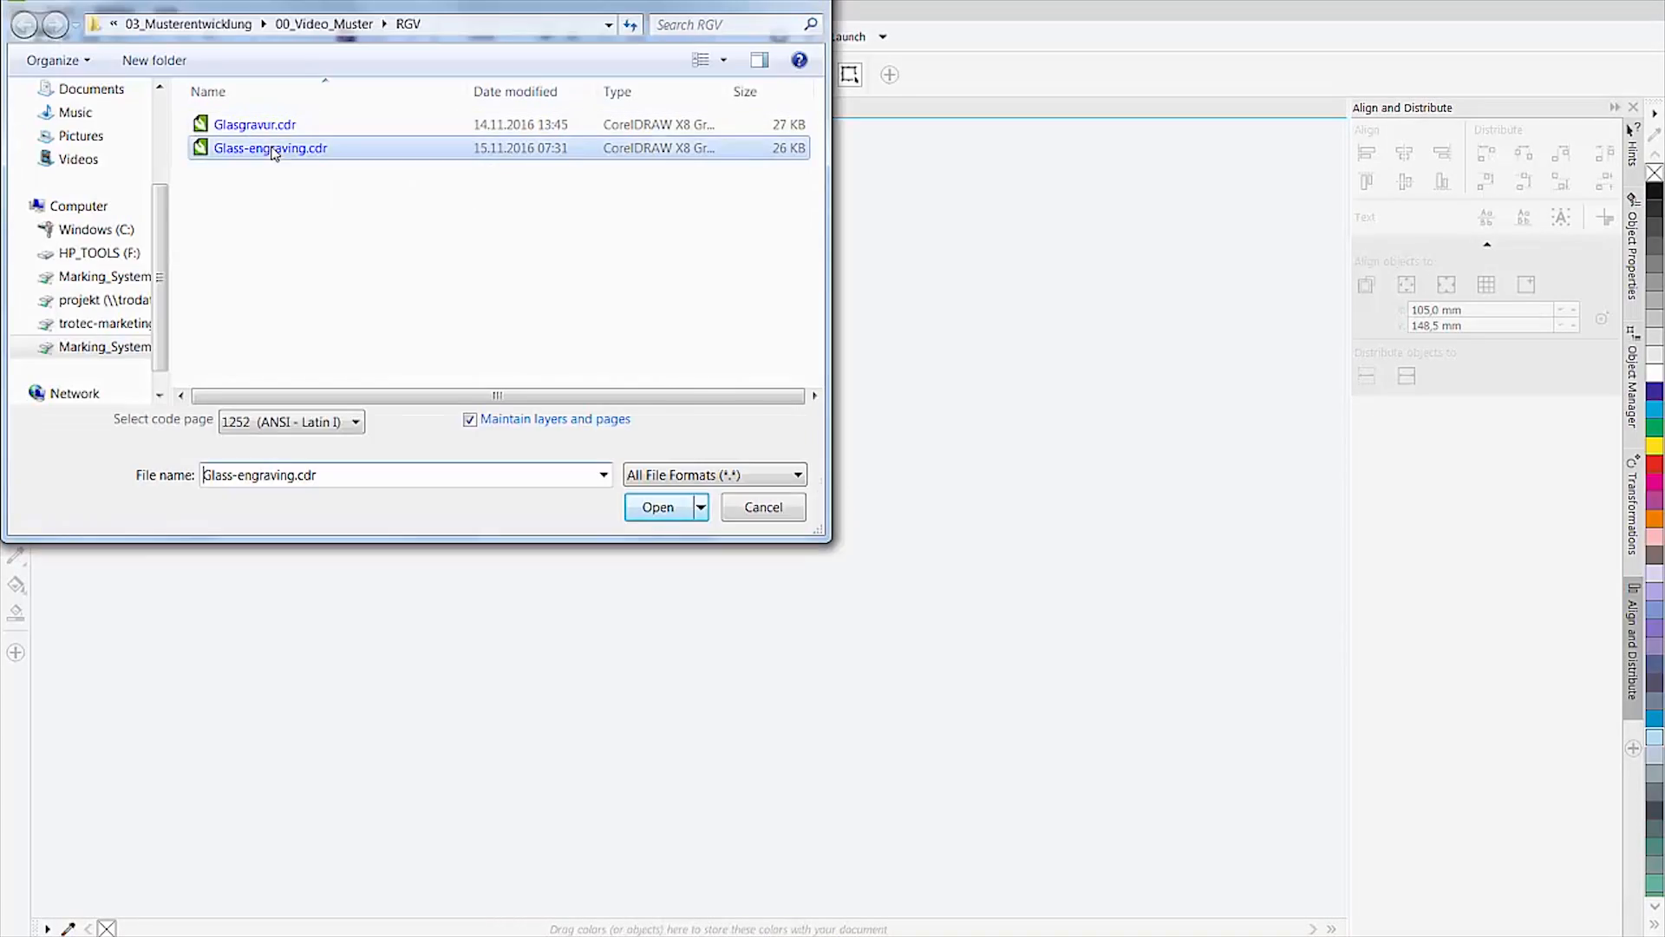
click(656, 506)
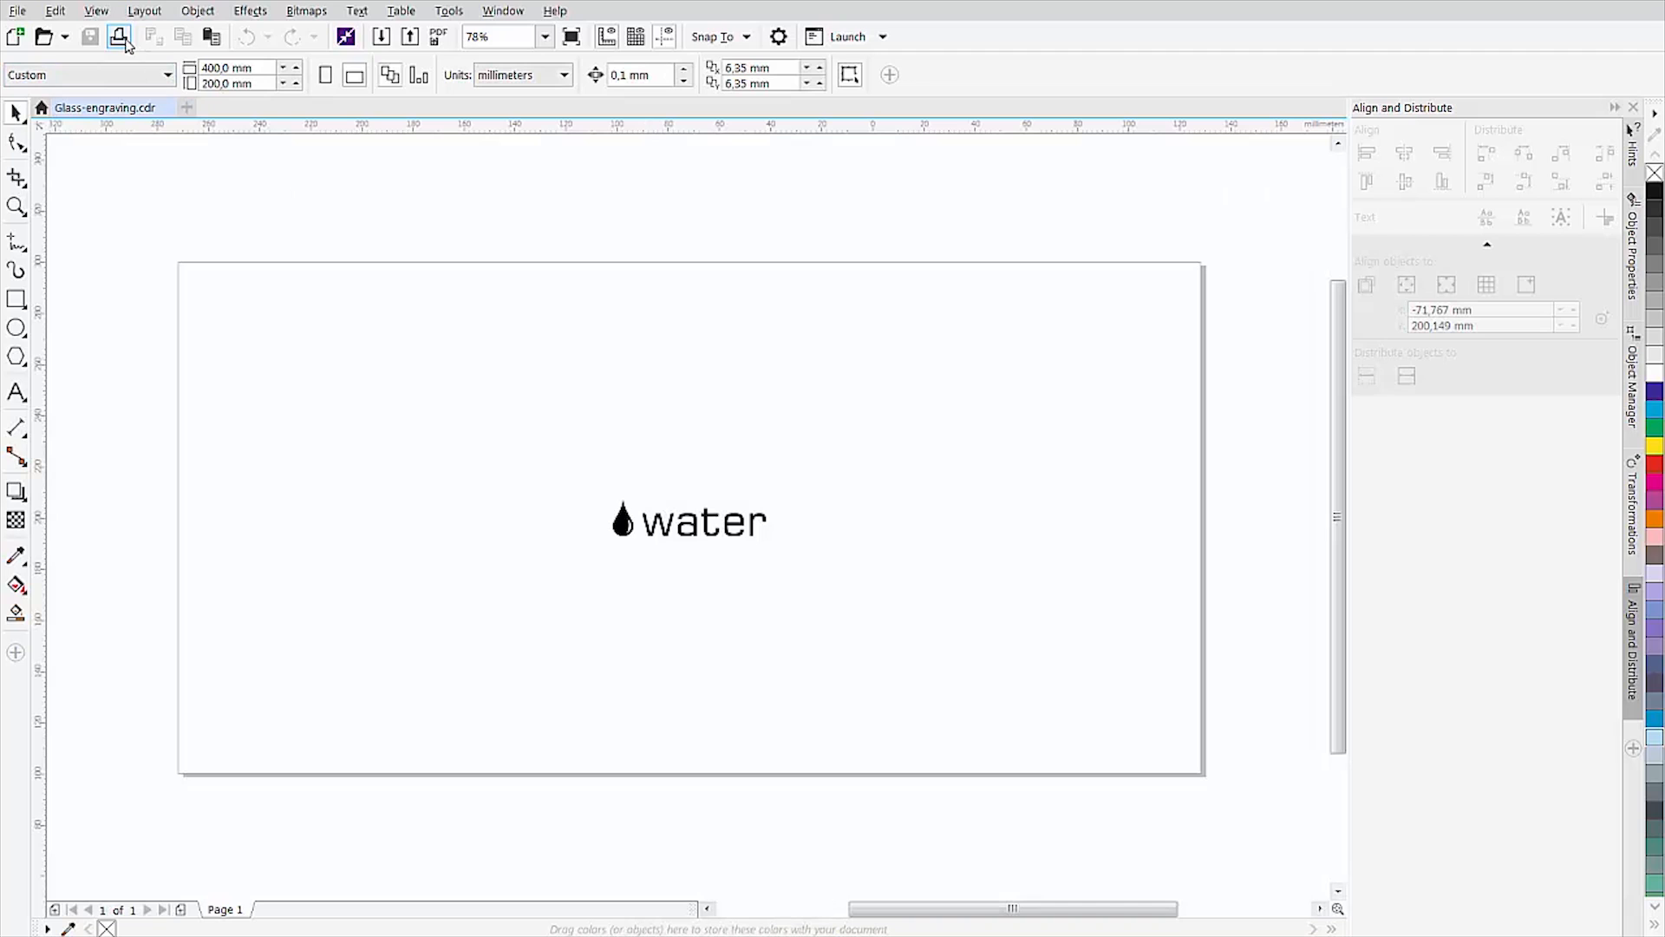
- In print layout settings, reposition the water graphic to Right center
click(119, 36)
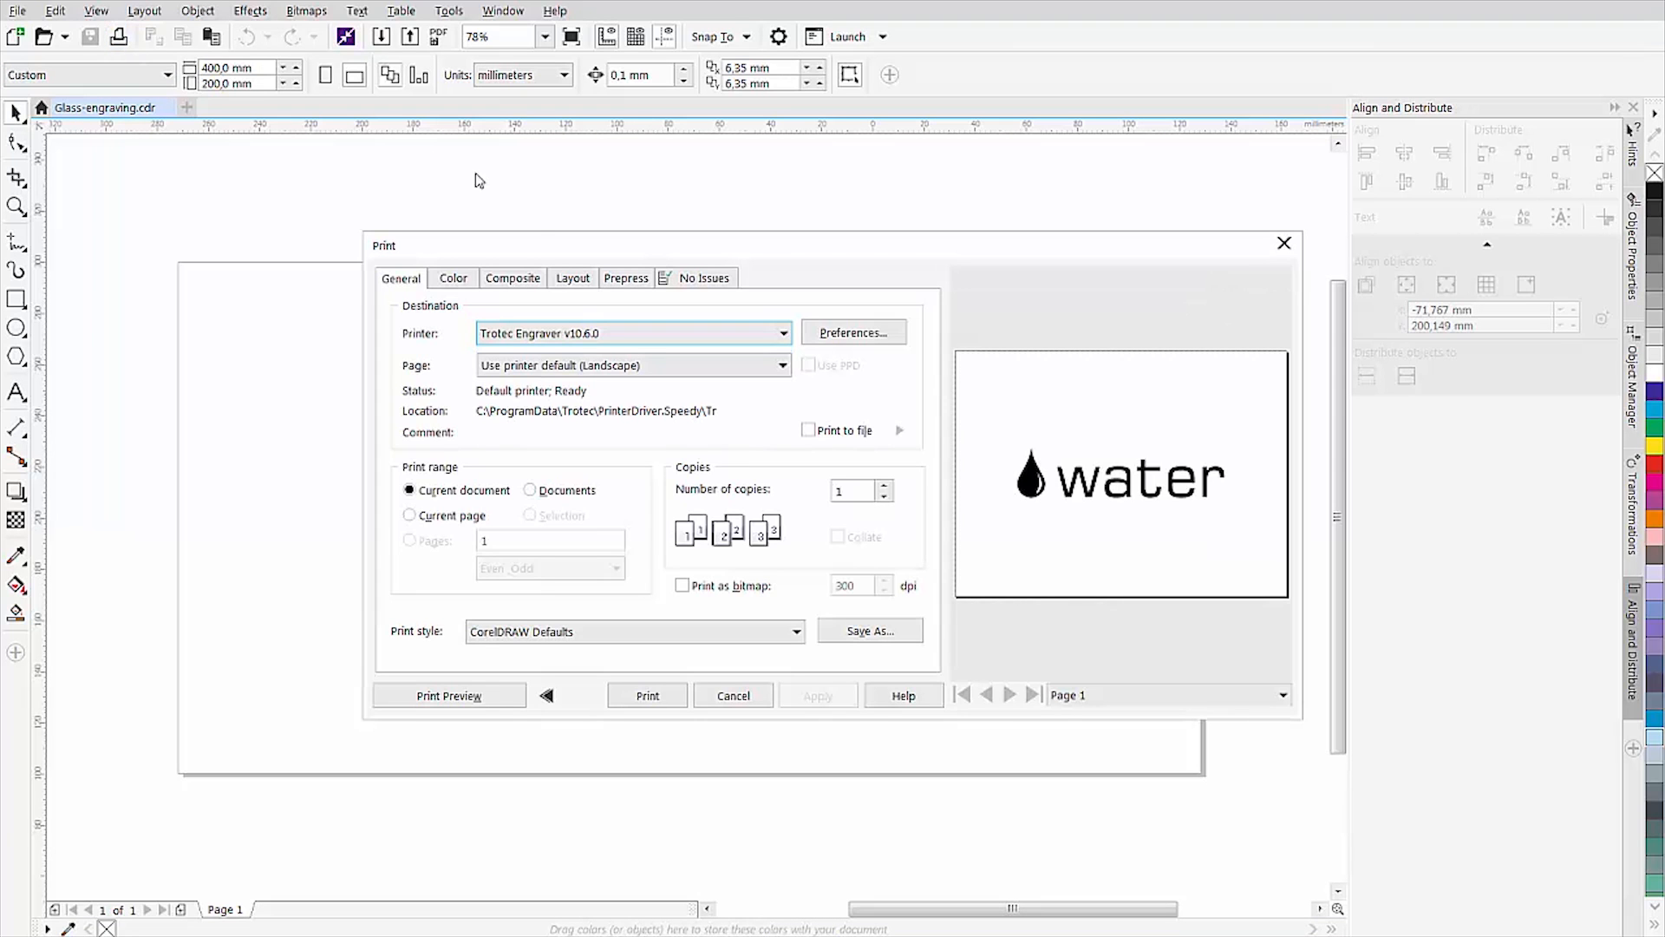
click(572, 277)
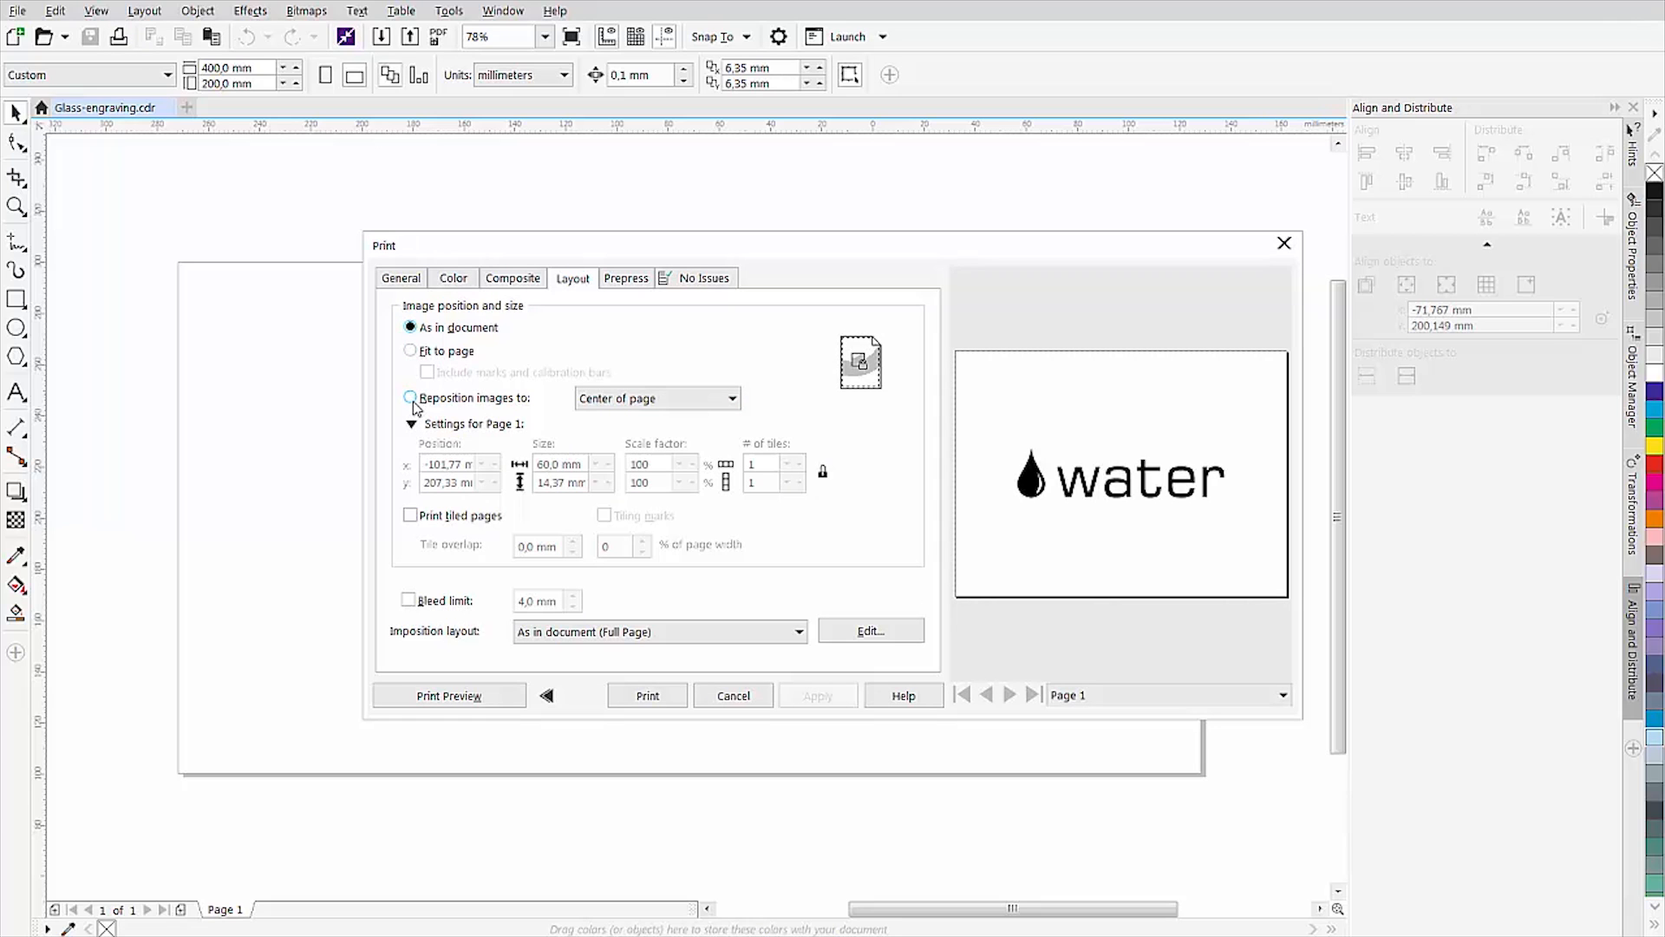
click(411, 397)
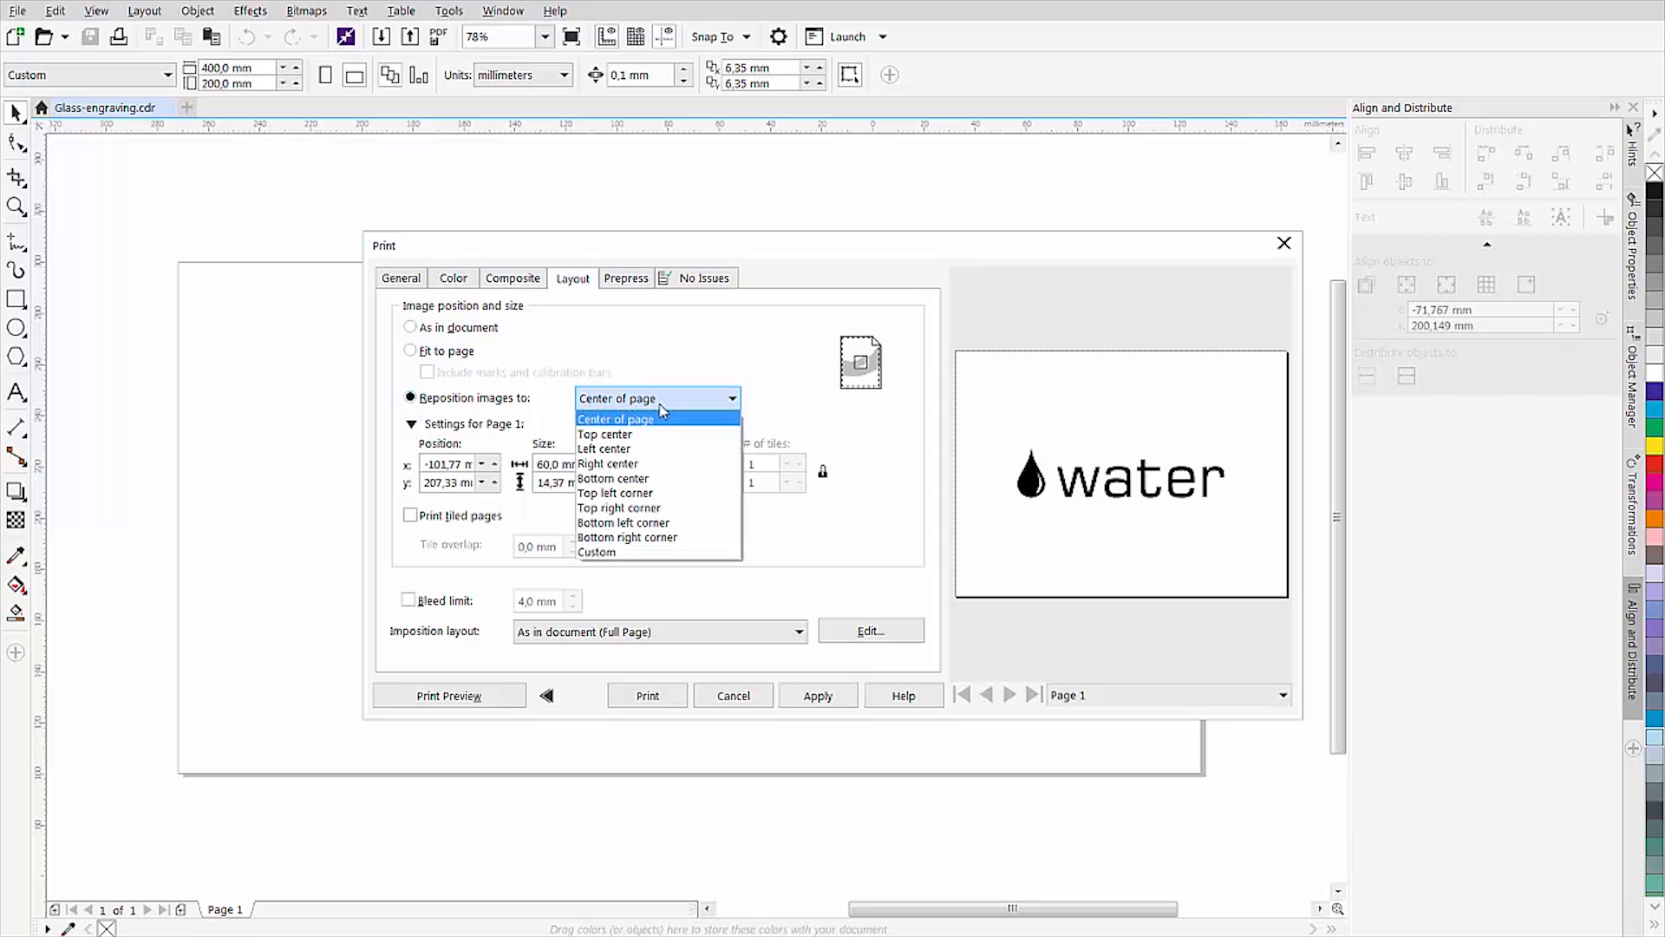
click(606, 463)
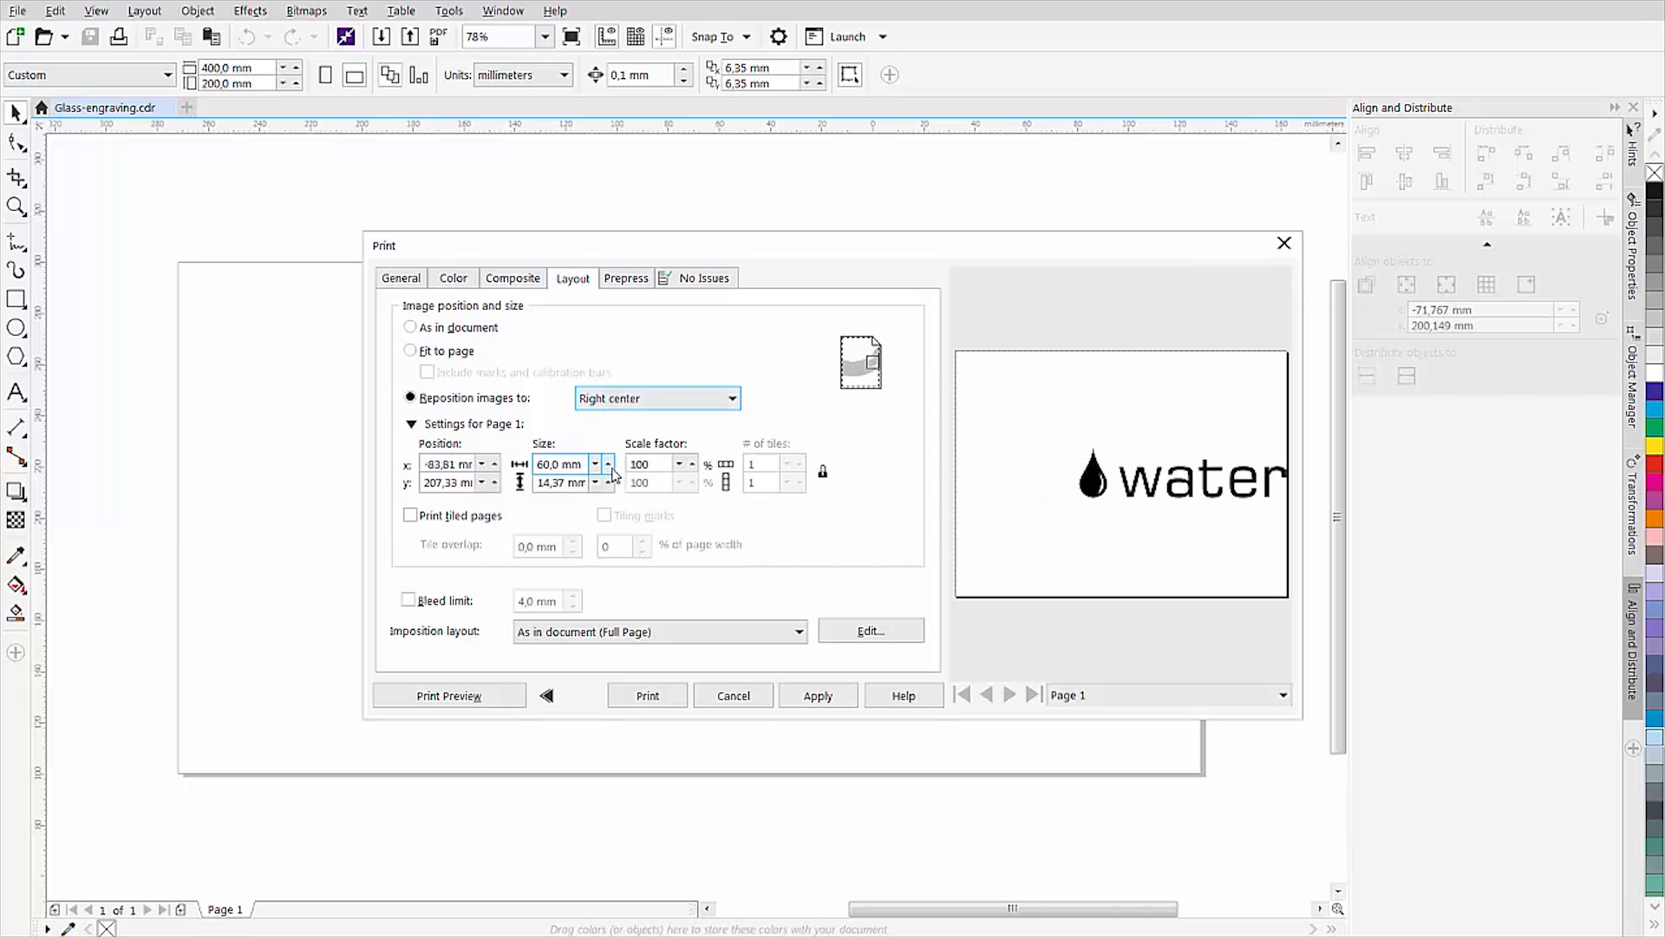
mouse_move(609, 471)
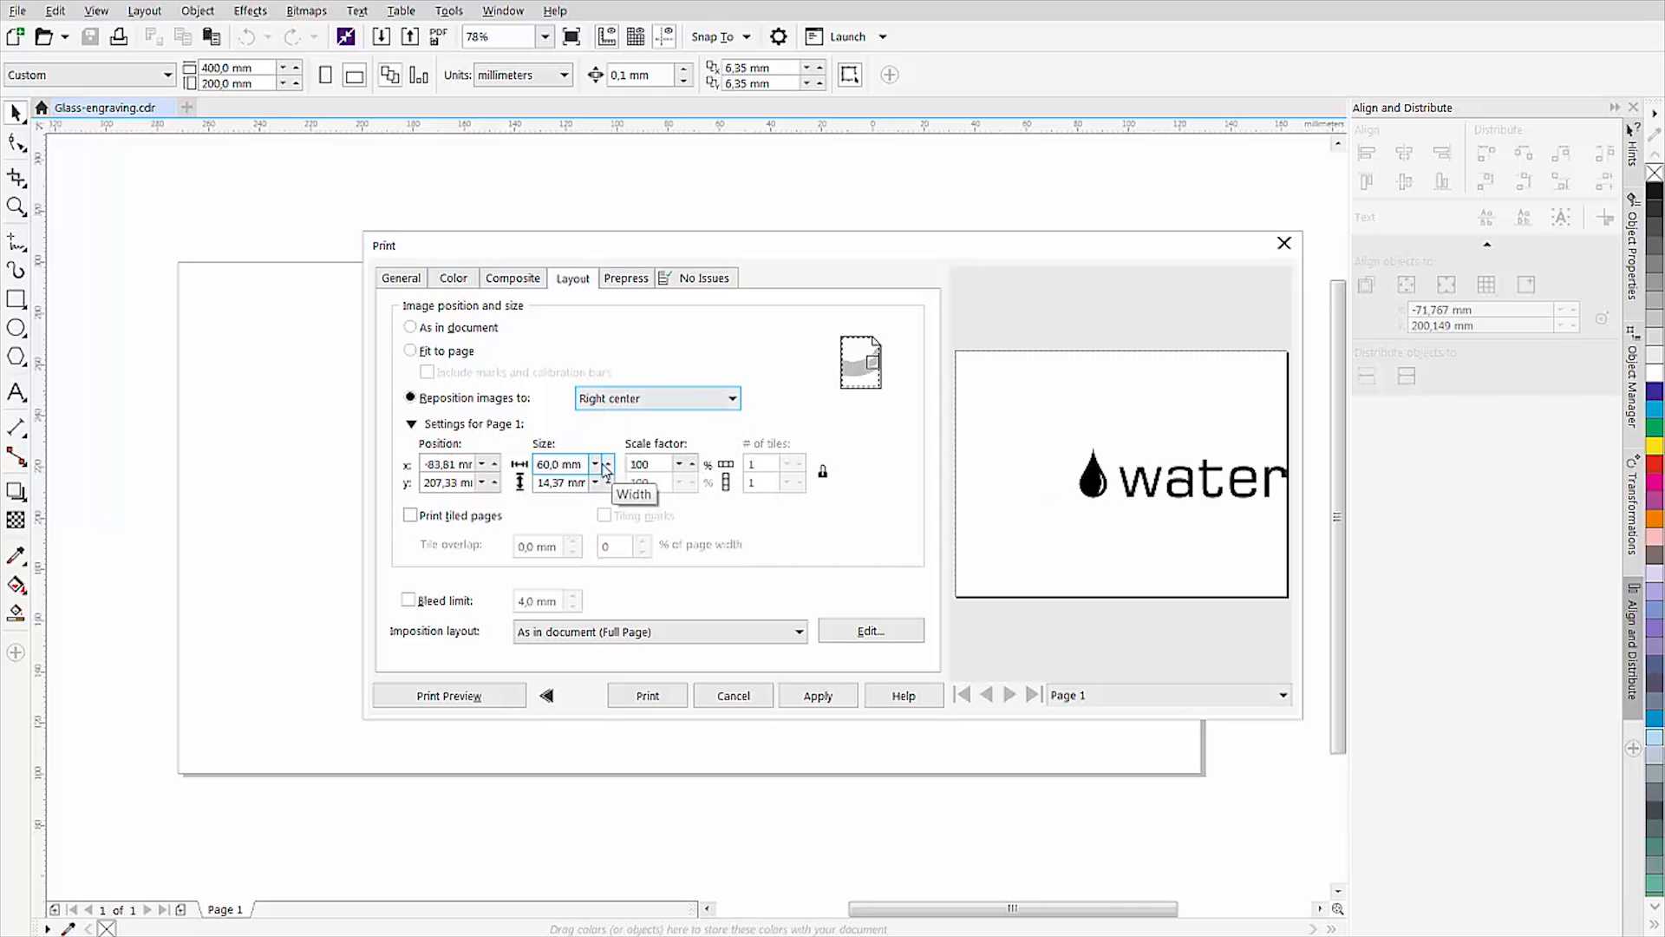
click(401, 278)
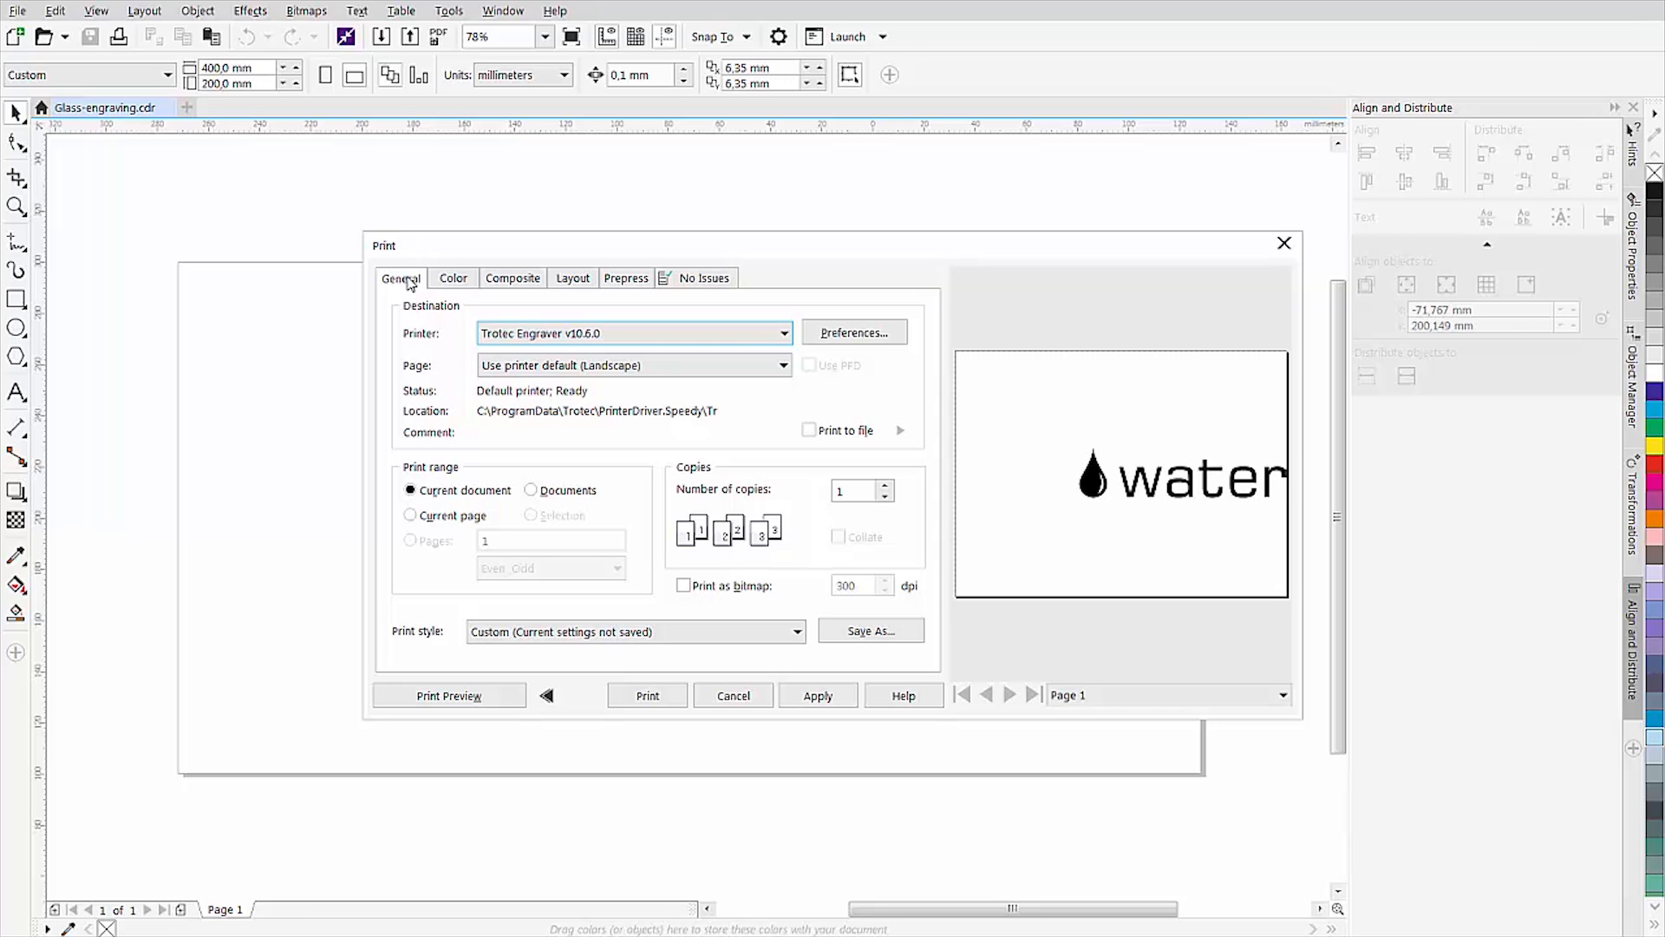
mouse_move(728, 332)
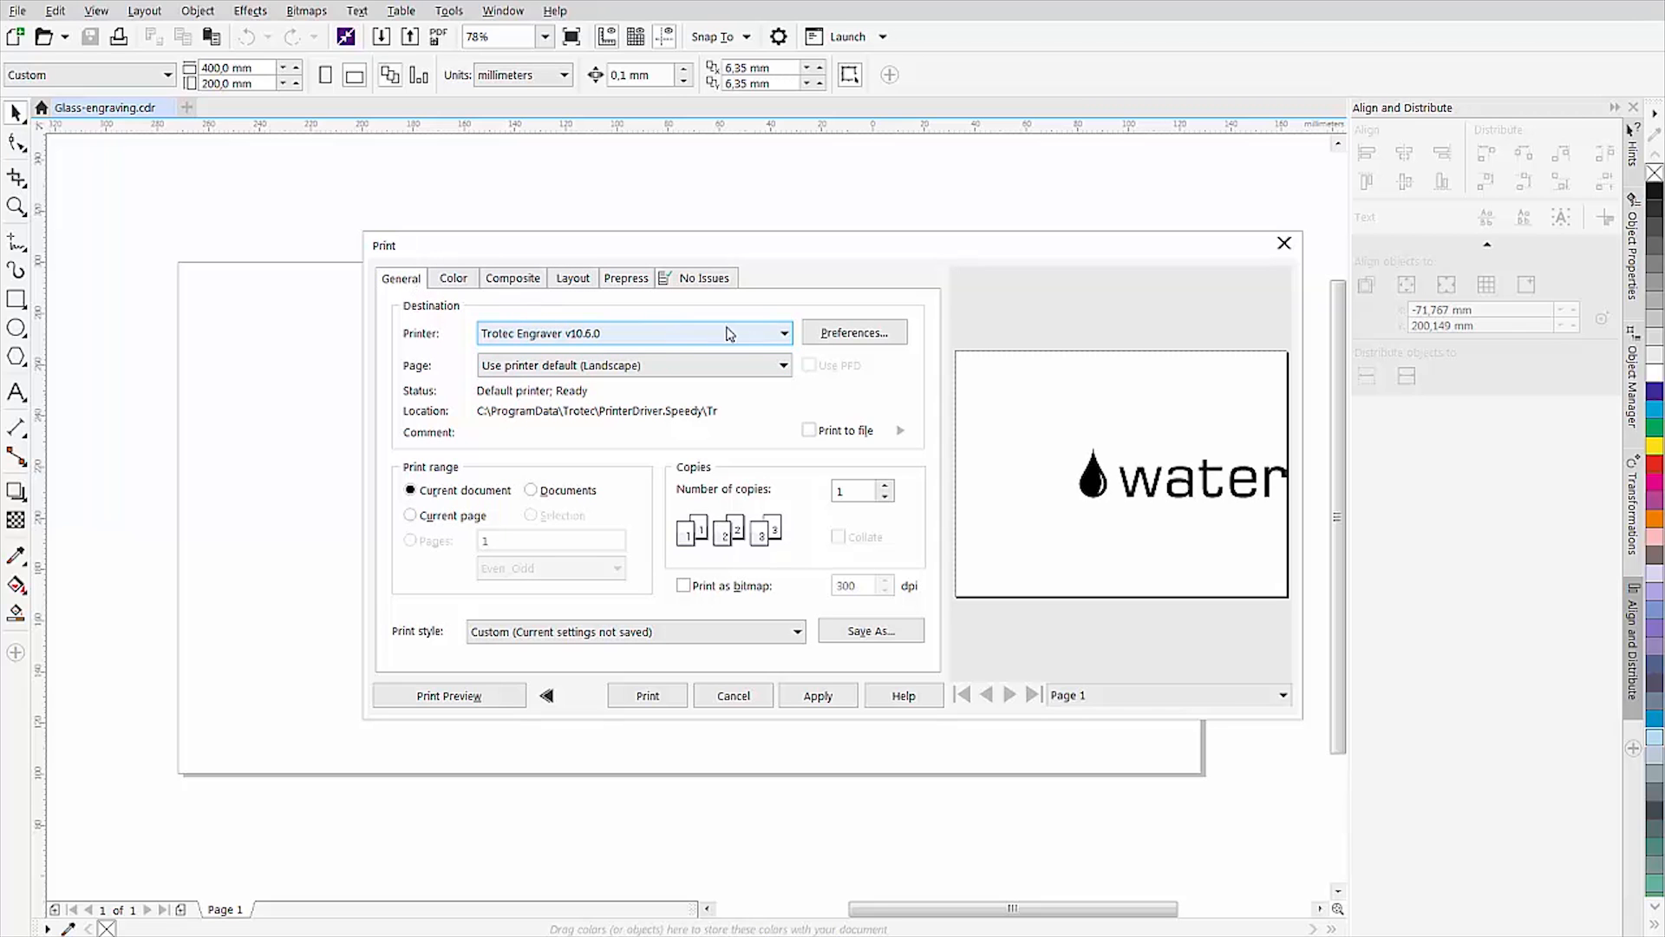
- Enable the Trotec rotary attachment with height 15 mm and diameter 62 mm
click(853, 332)
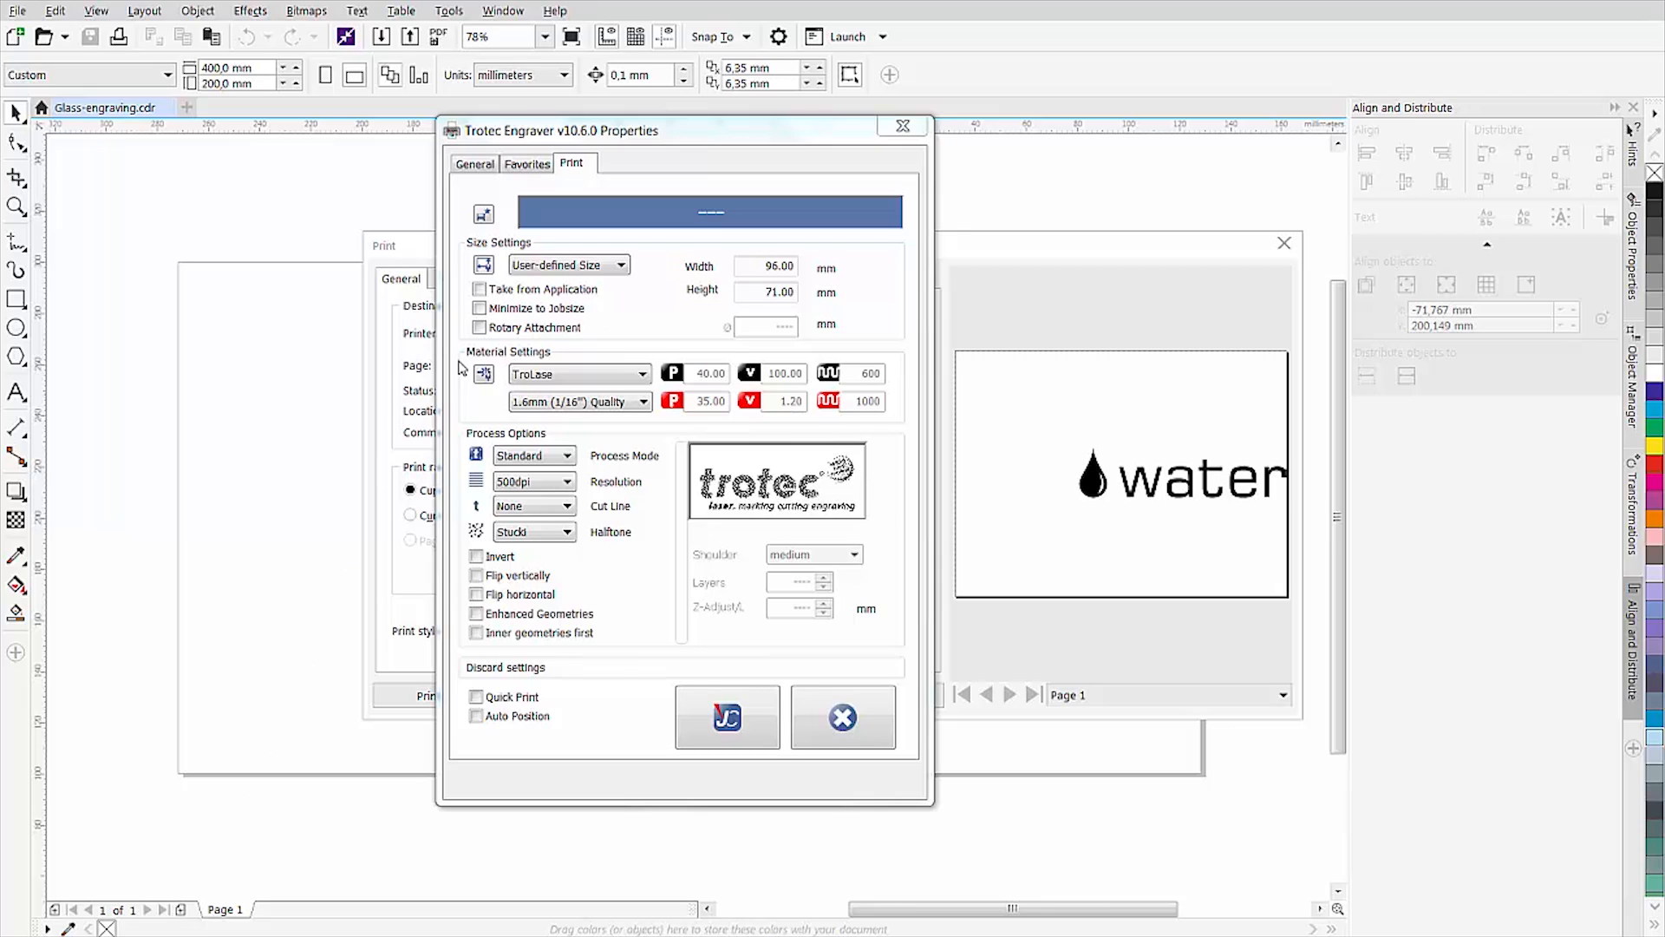
click(478, 327)
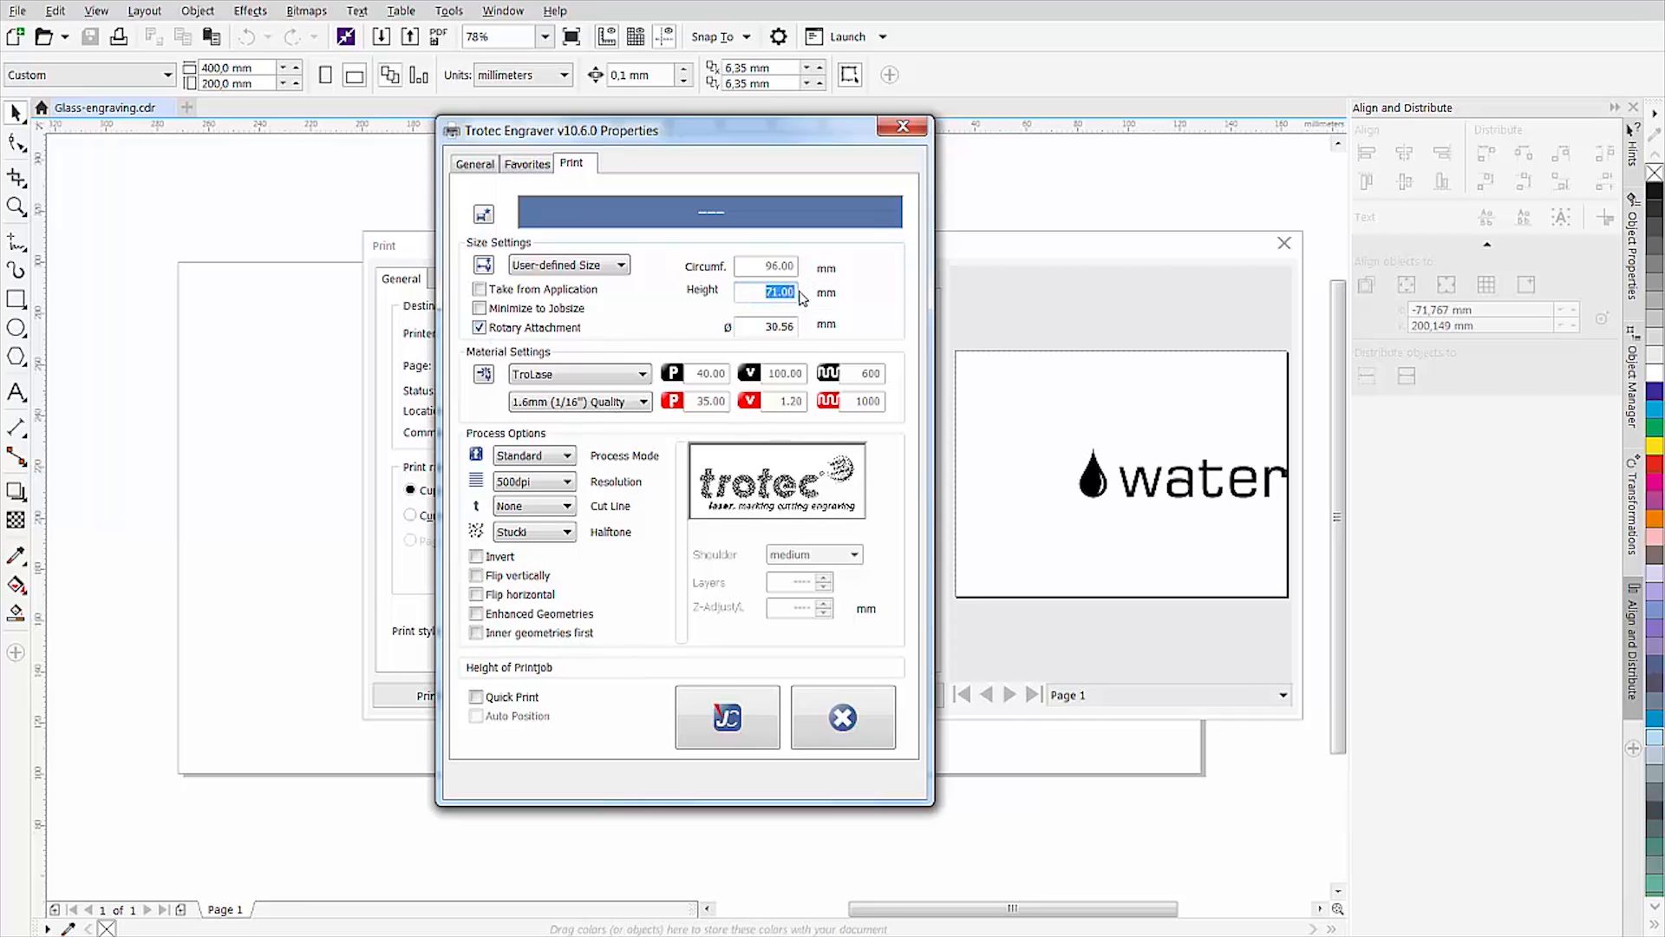
text(15)
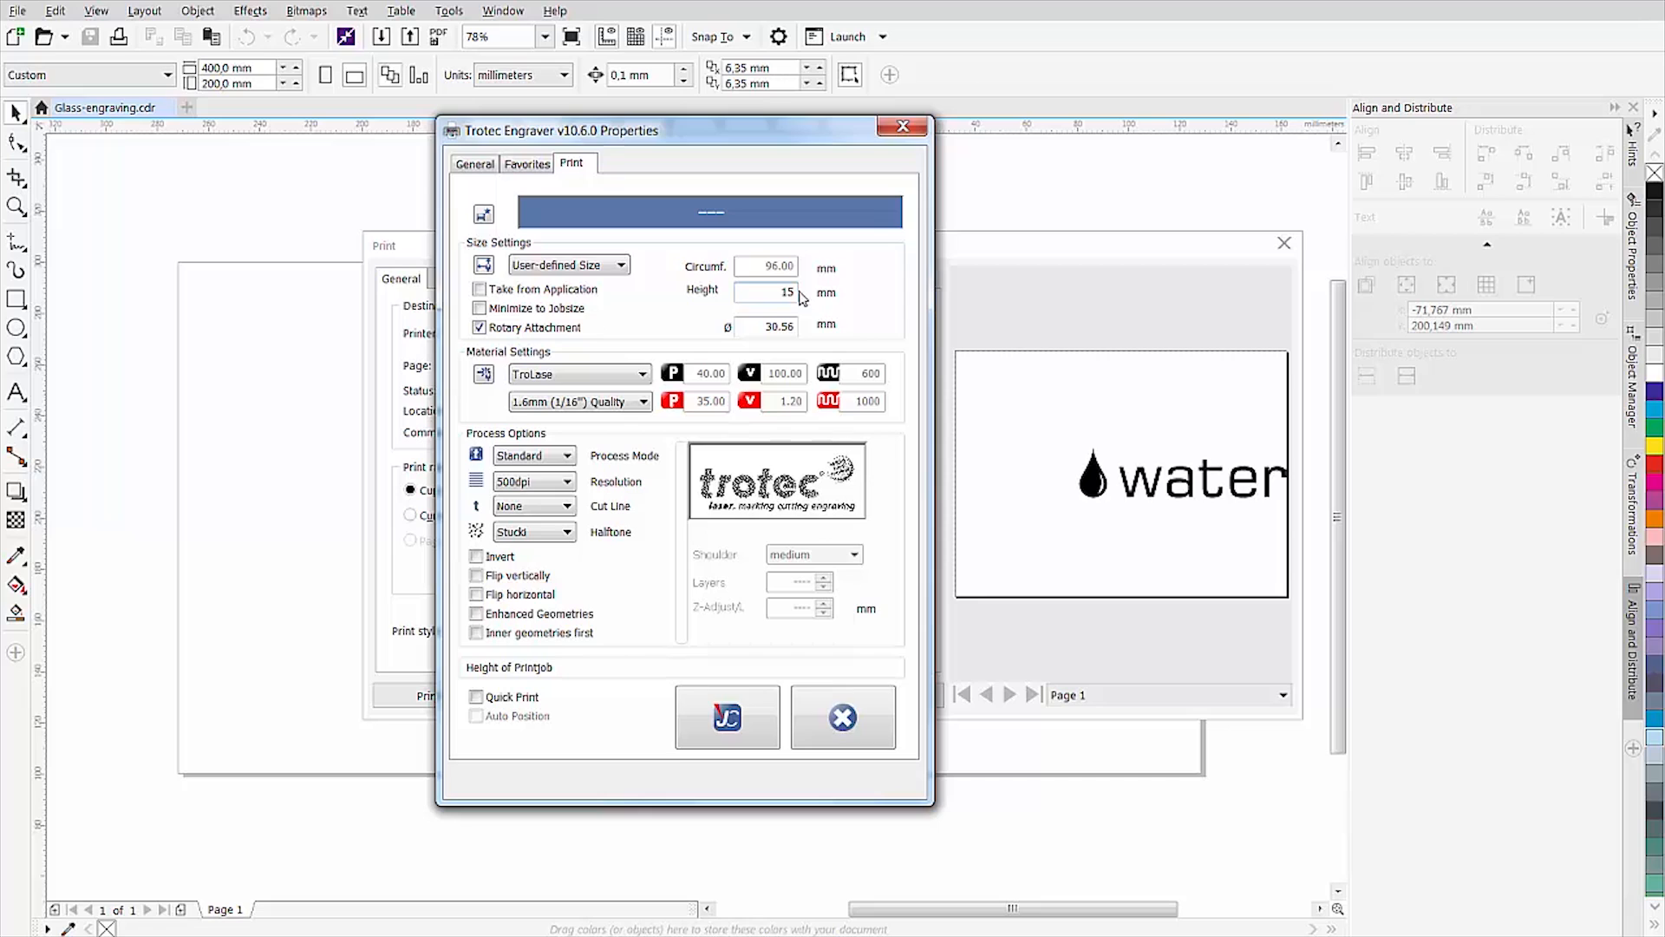
click(770, 326)
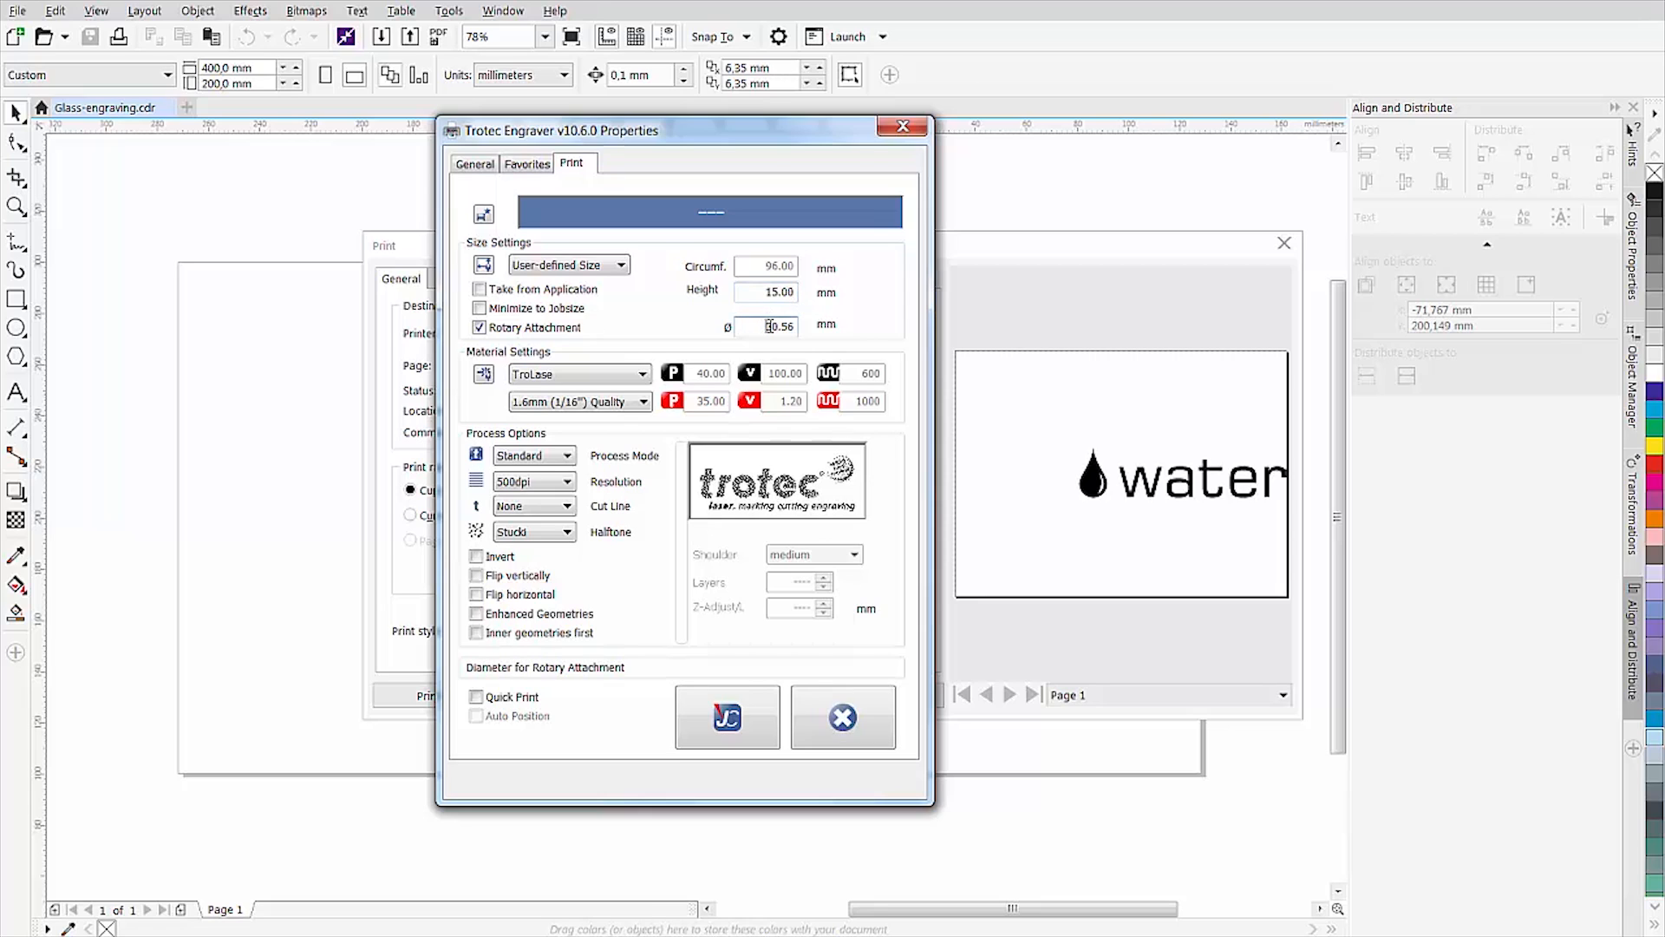
triple_click(766, 326)
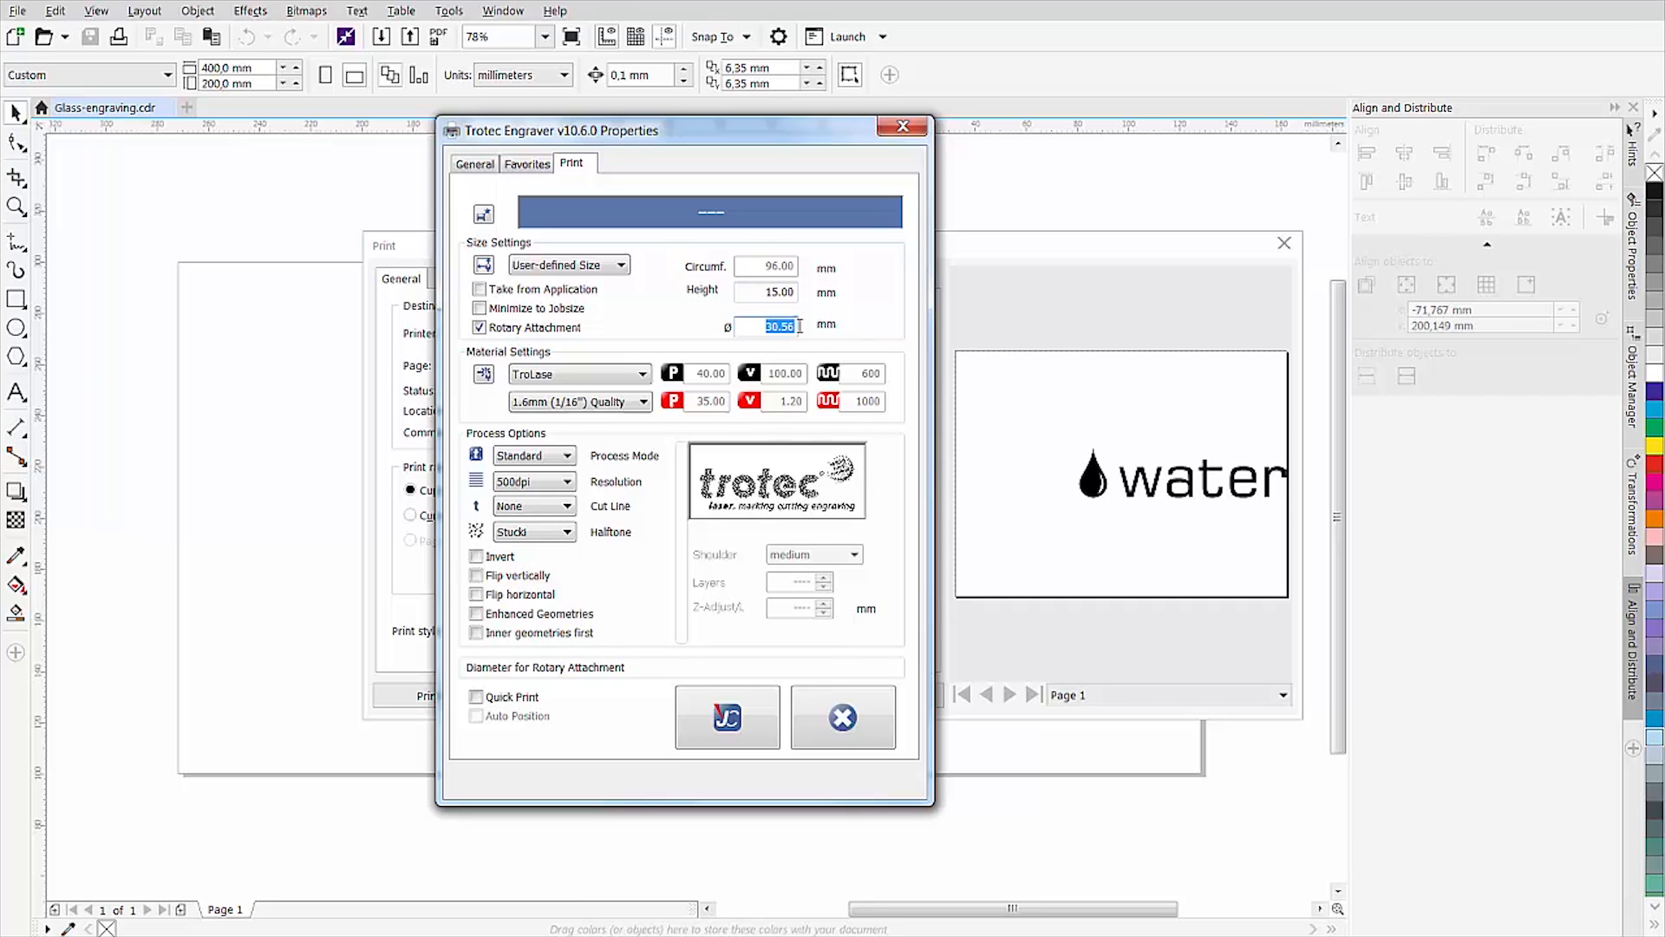
text(62.00)
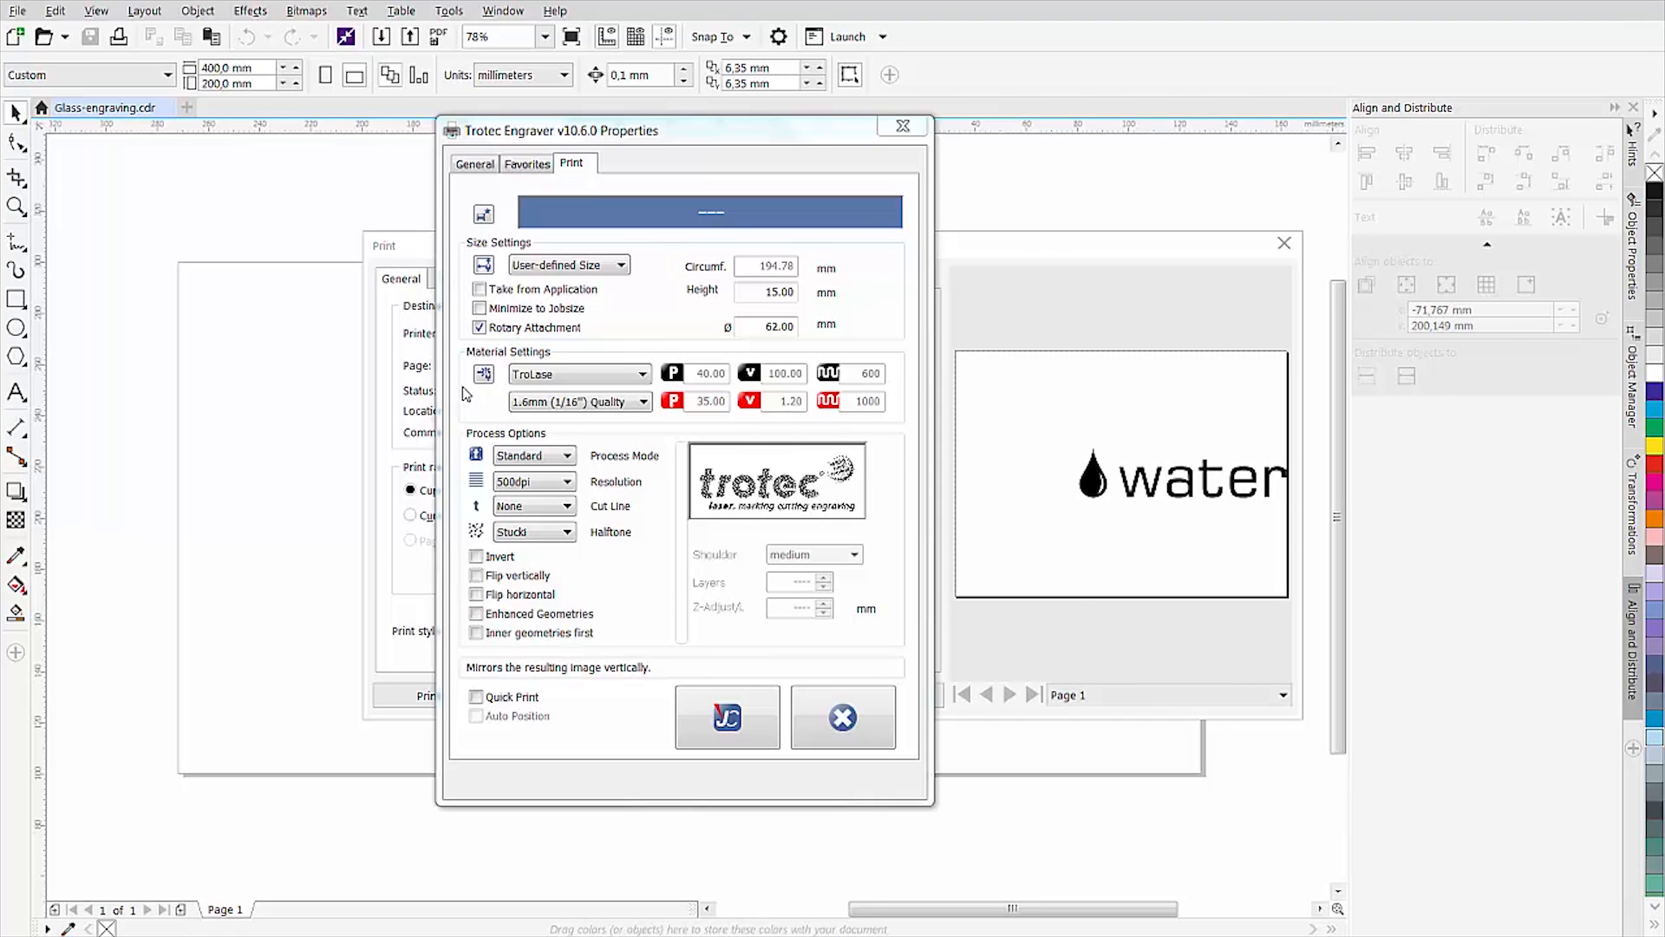
- Apply the Glass / Drinking Glas material and store the engraver settings
click(484, 374)
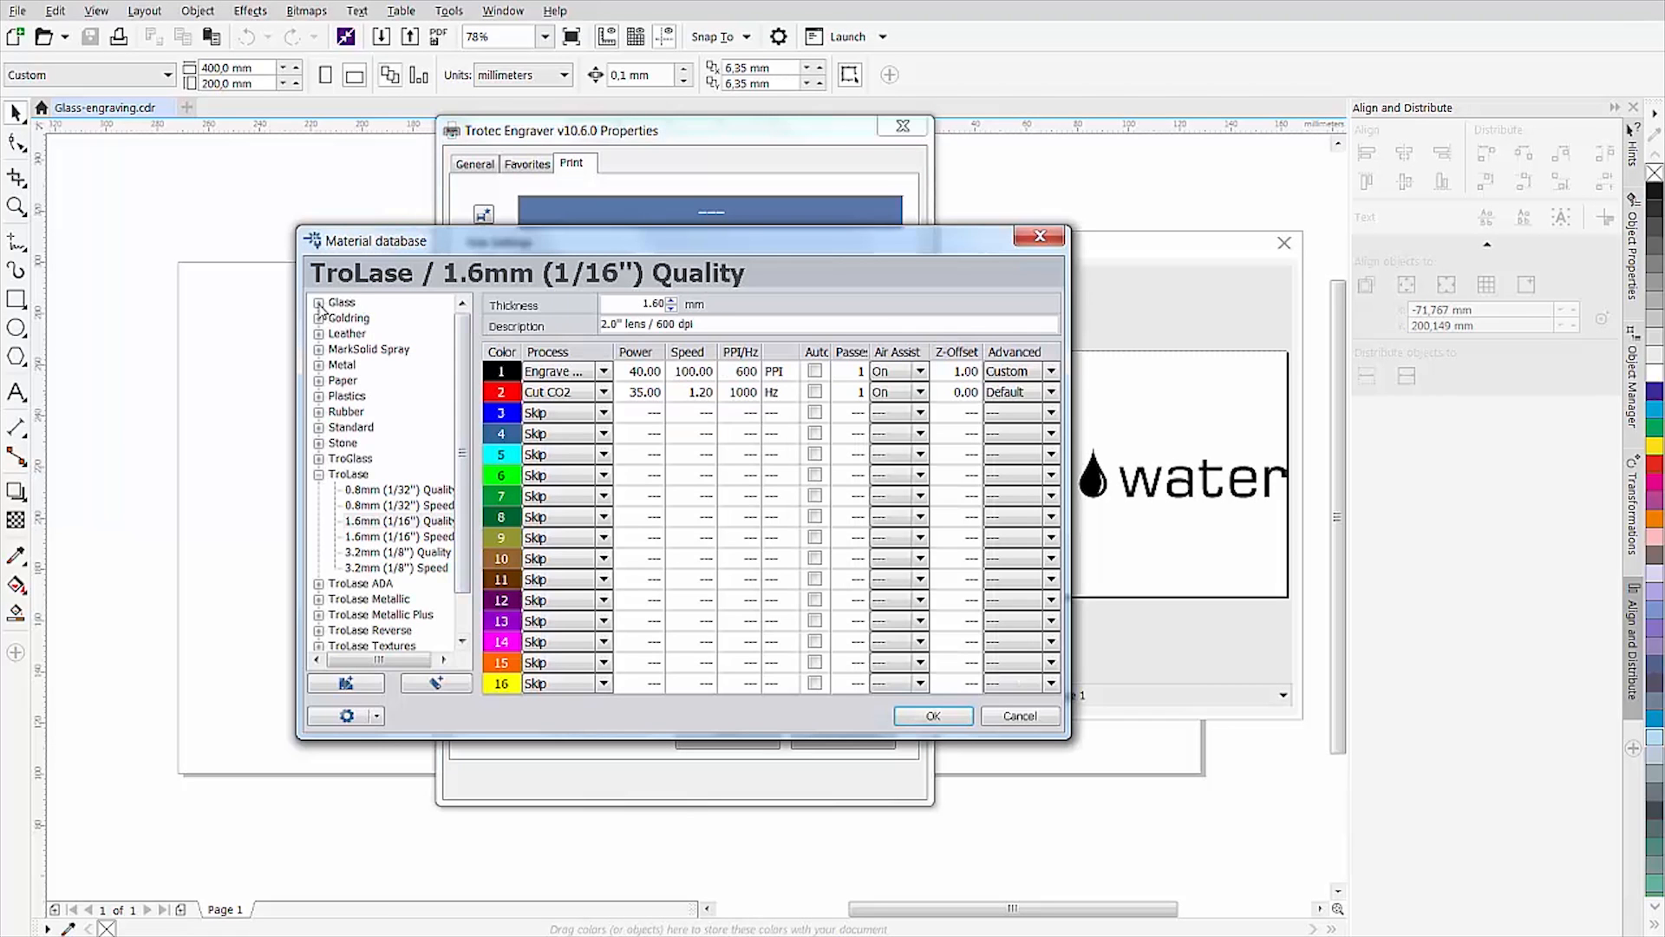
click(375, 317)
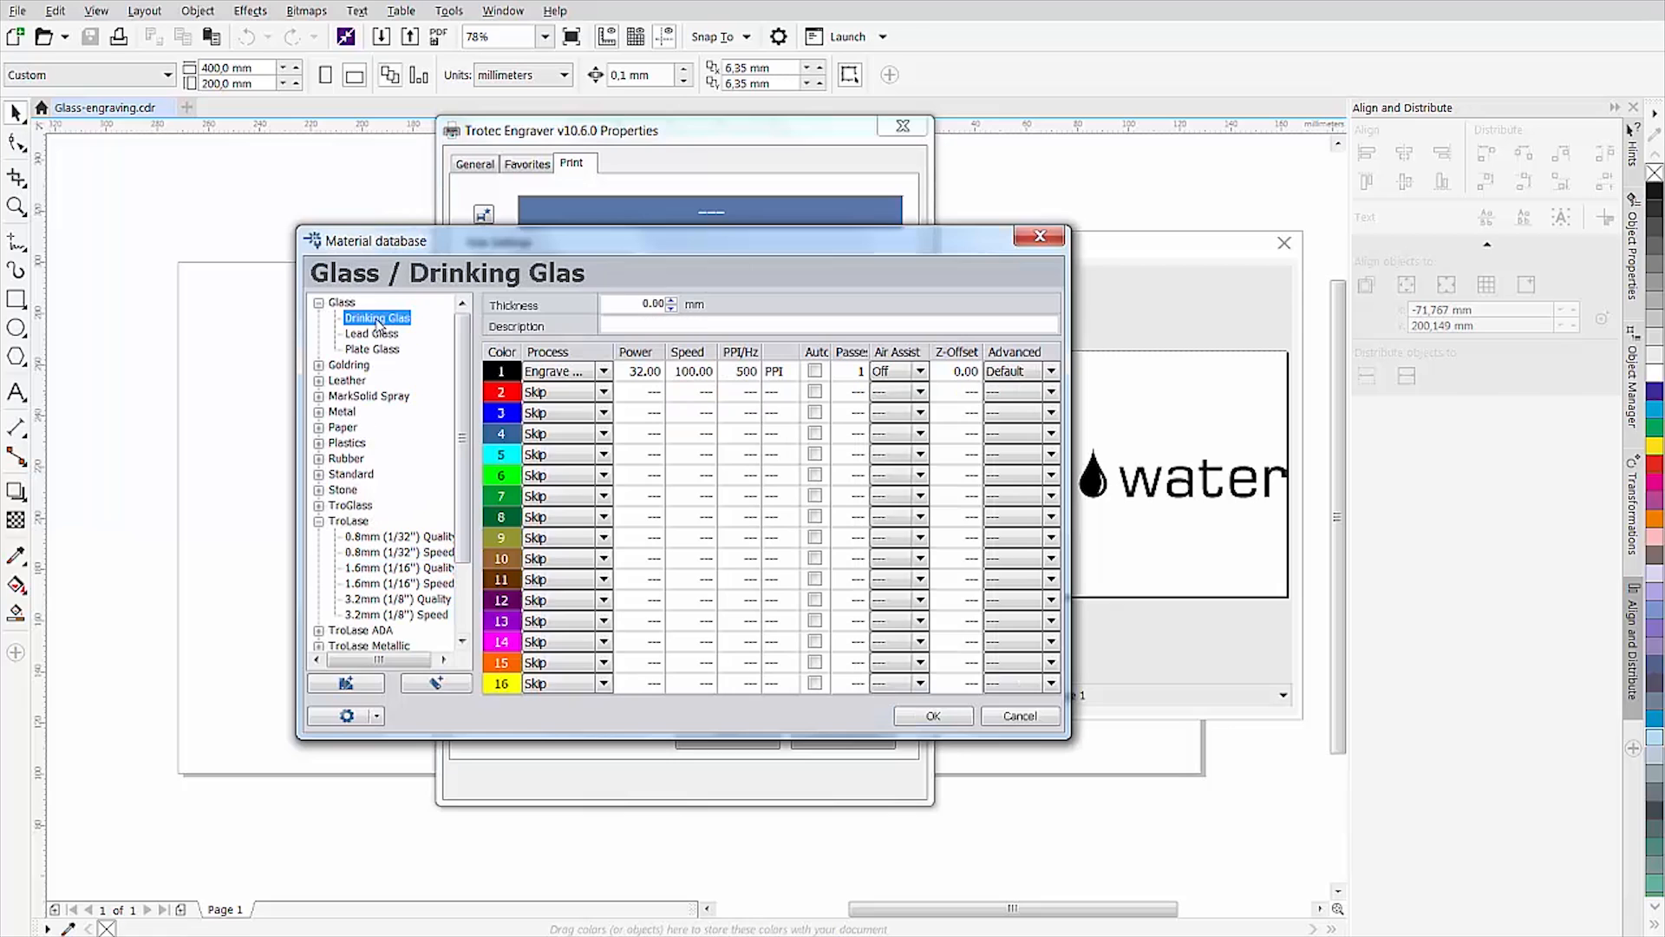
click(933, 714)
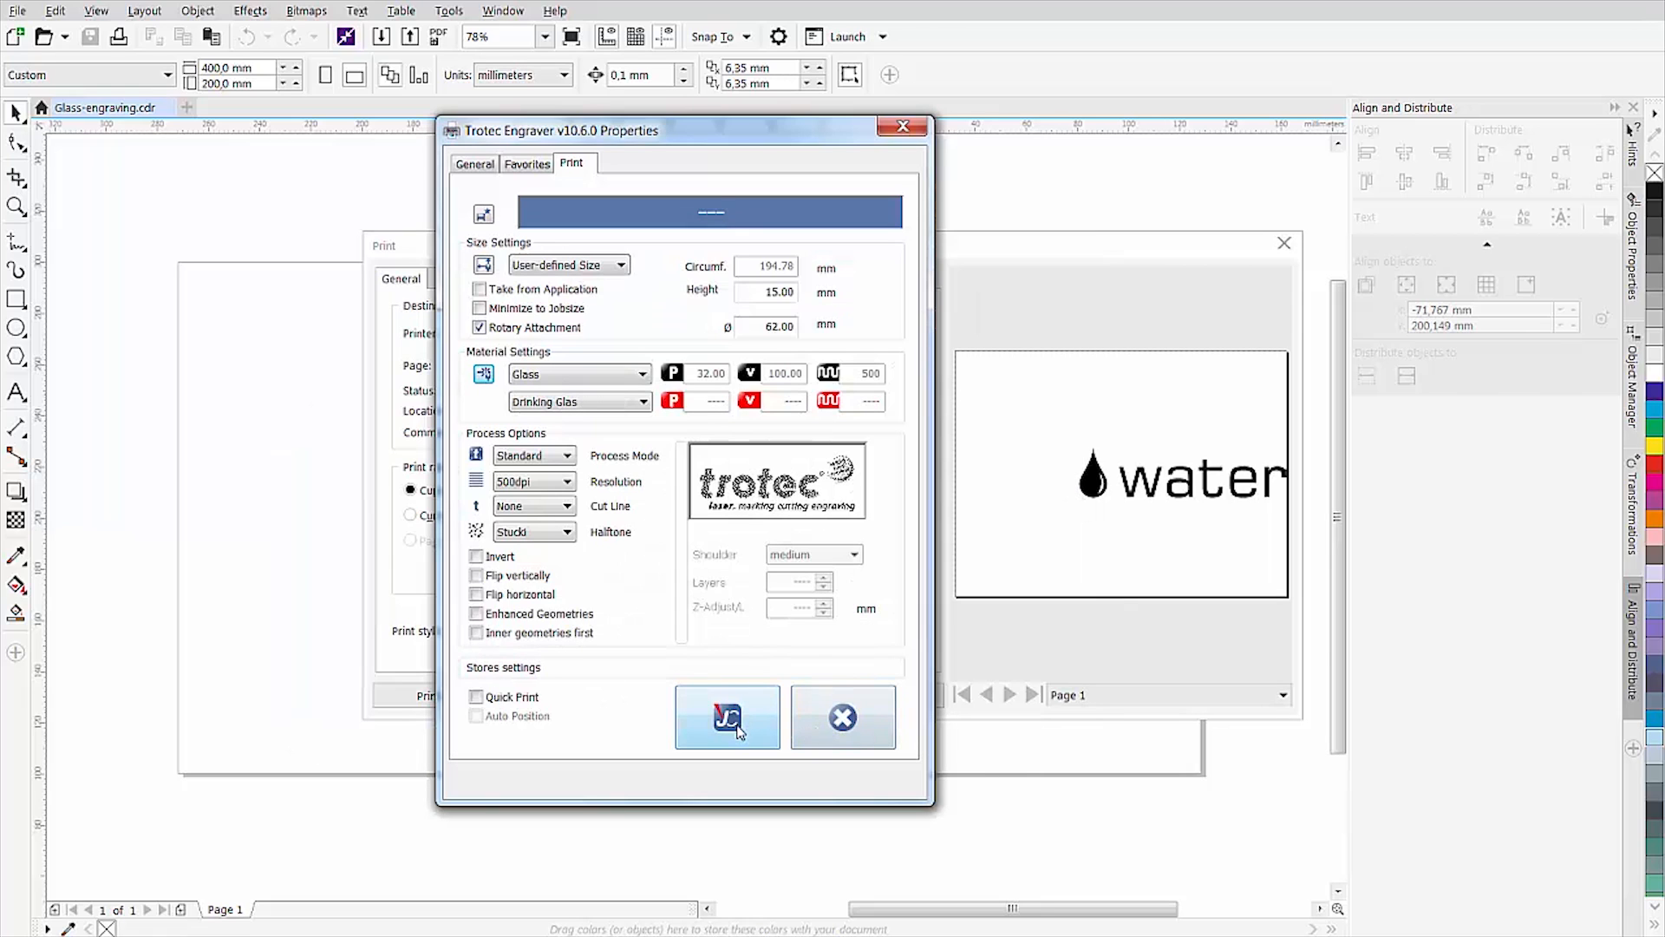
click(728, 718)
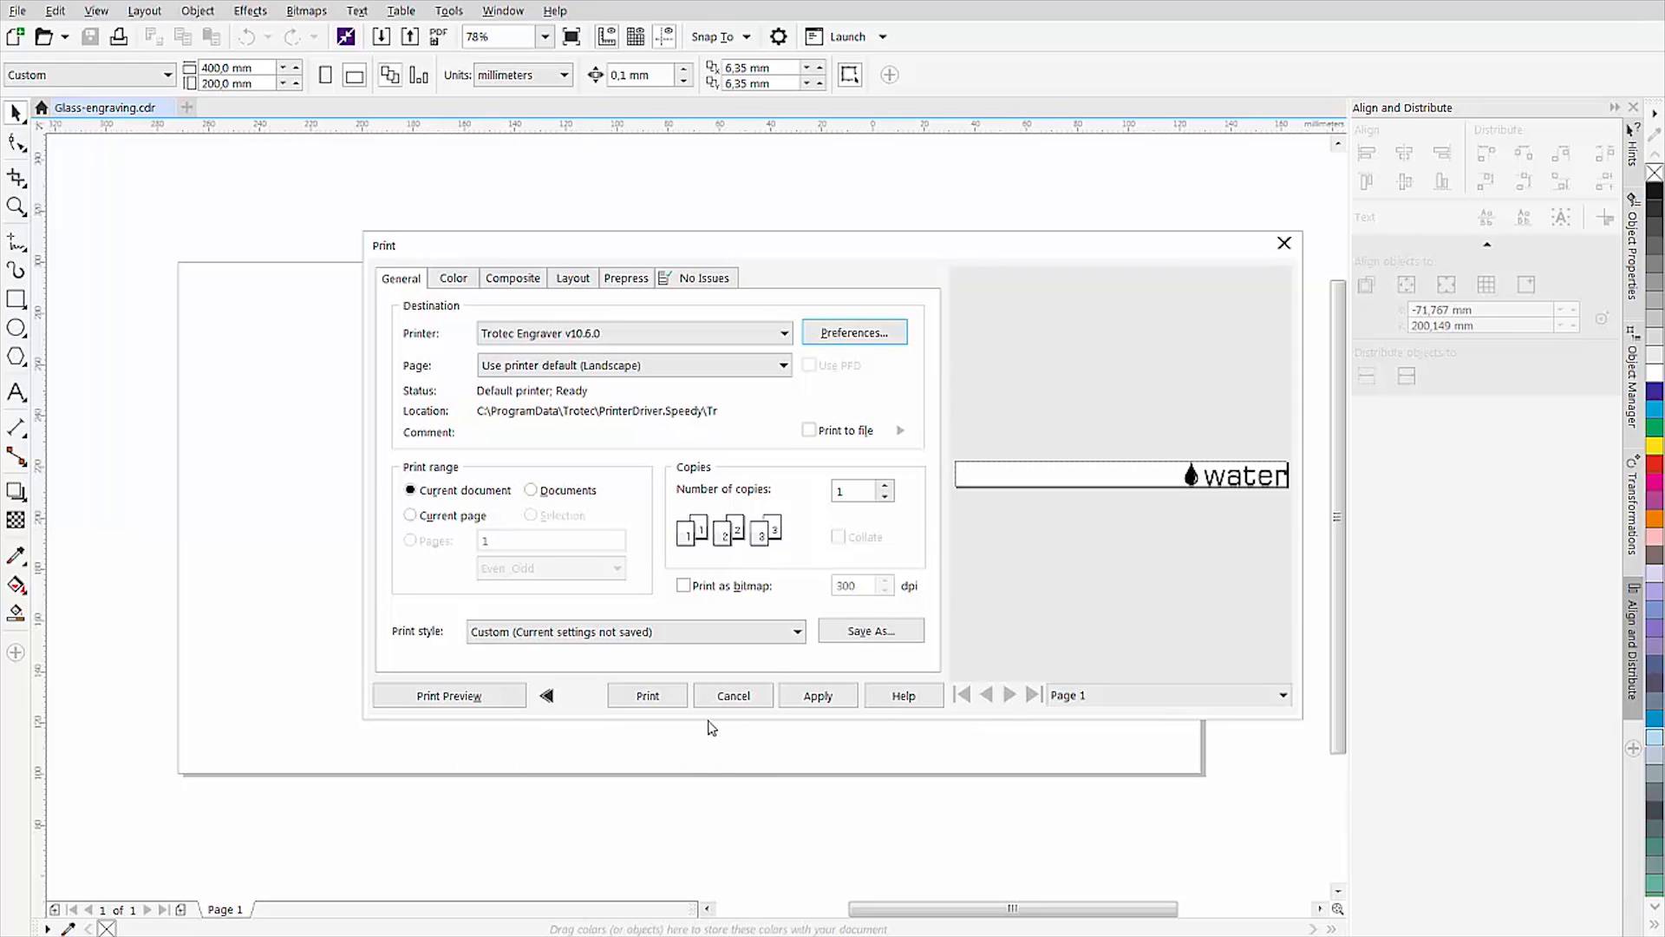
- Print the water job to JobControl and connect to the engraver
click(732, 695)
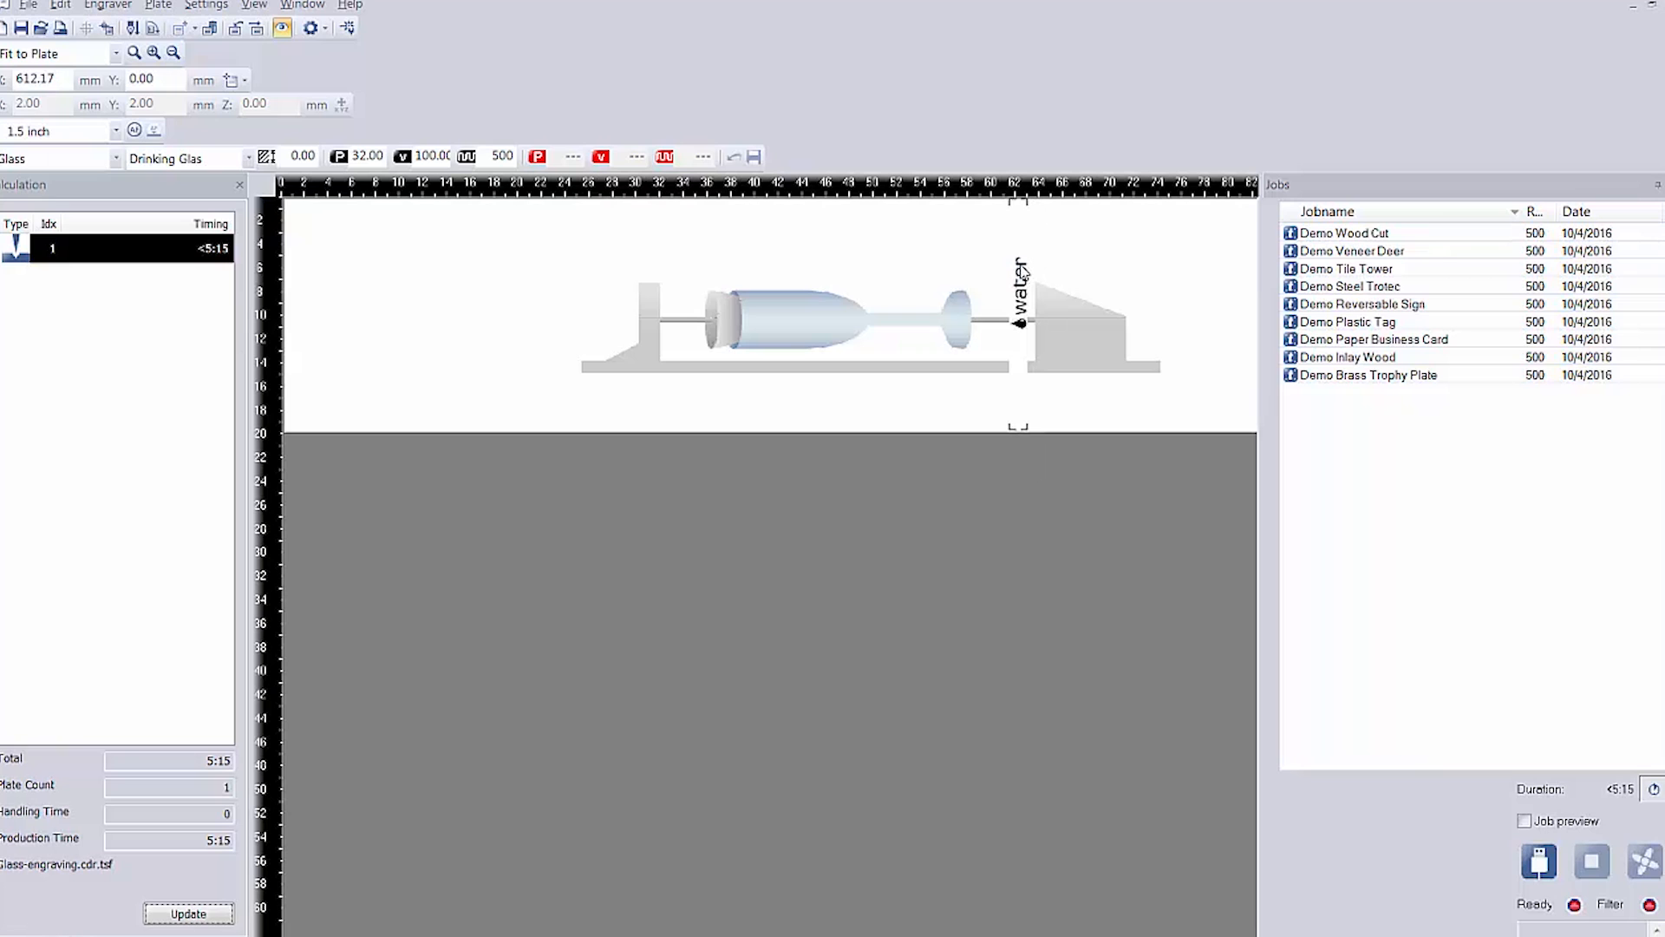
mouse_move(1011, 548)
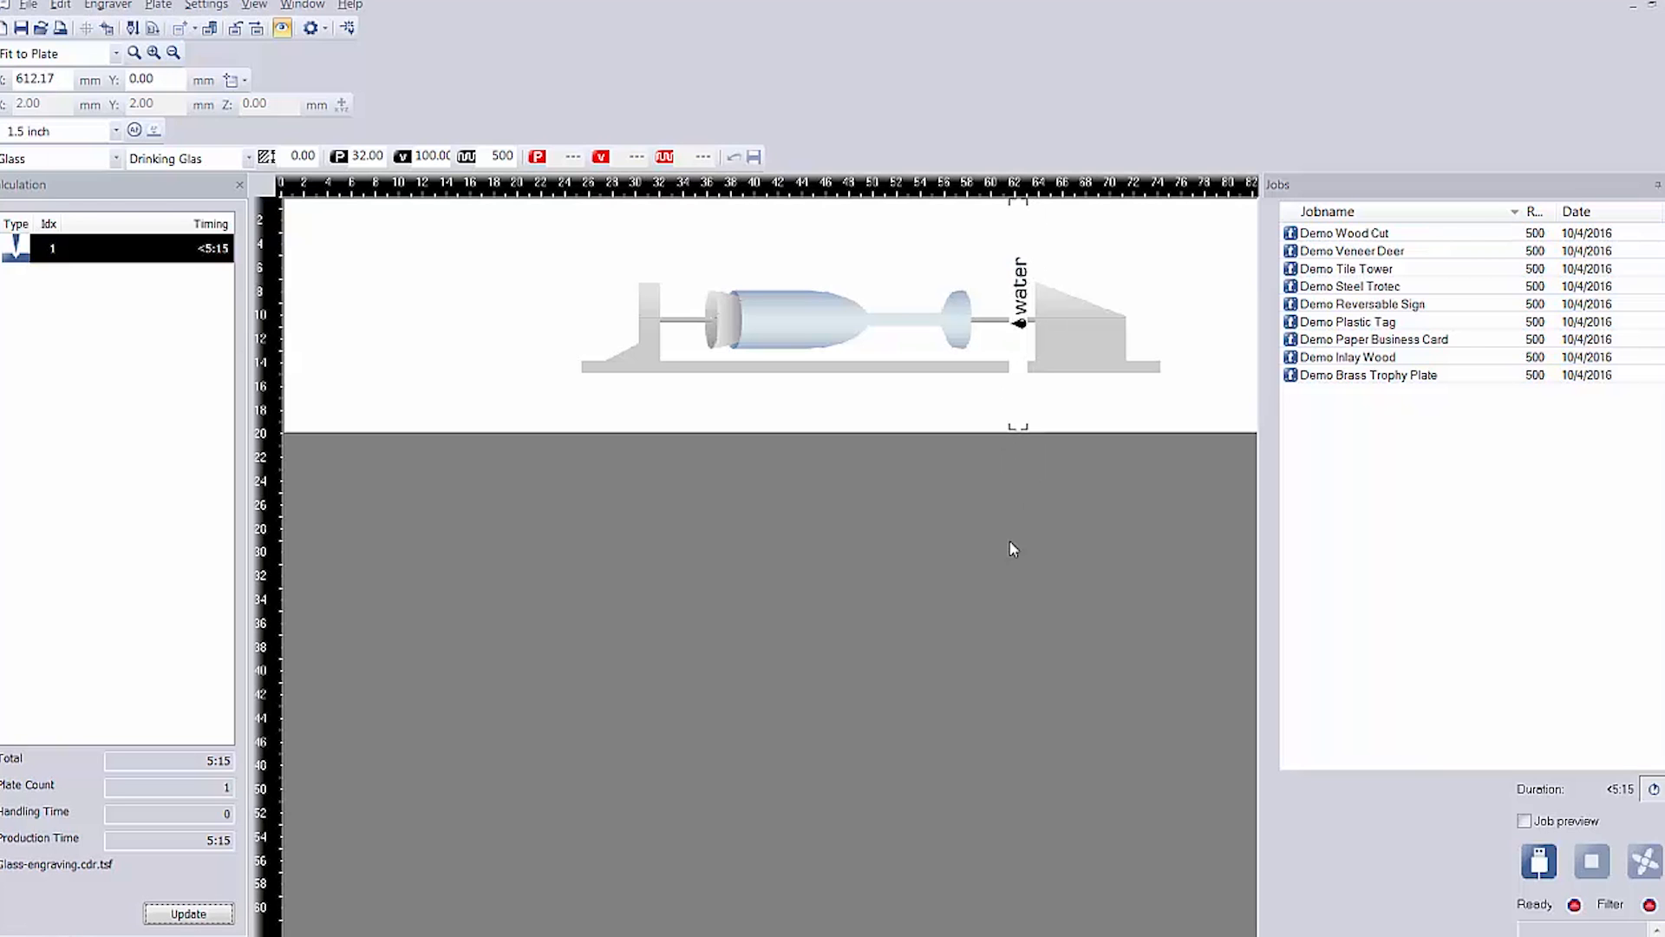
click(1514, 876)
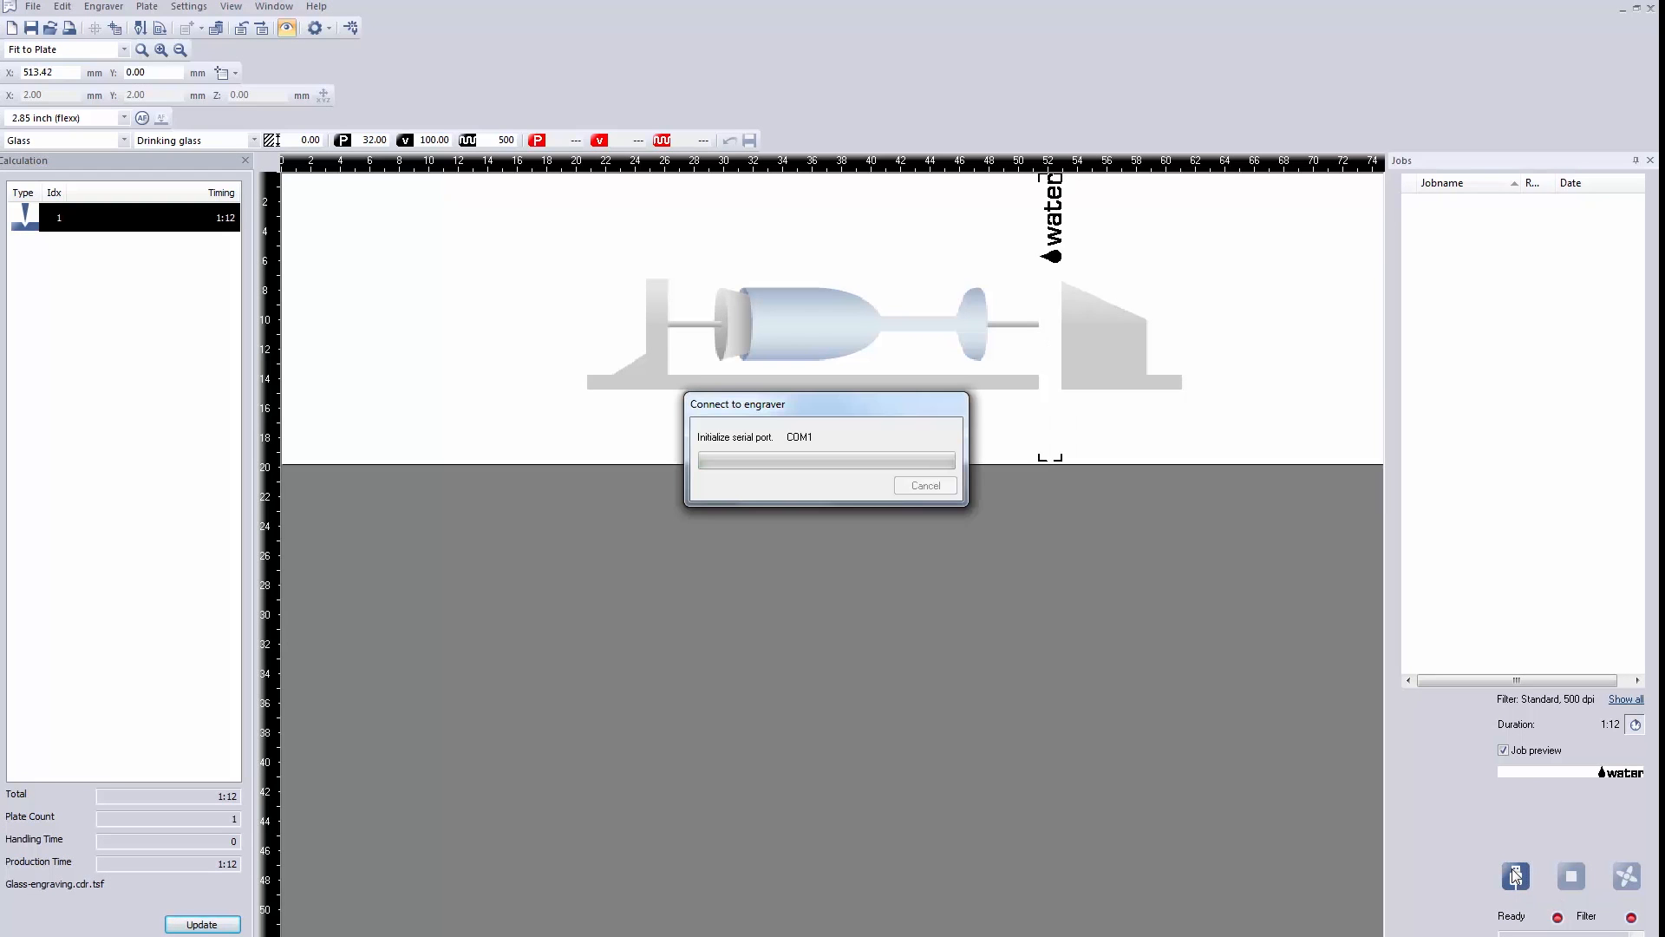